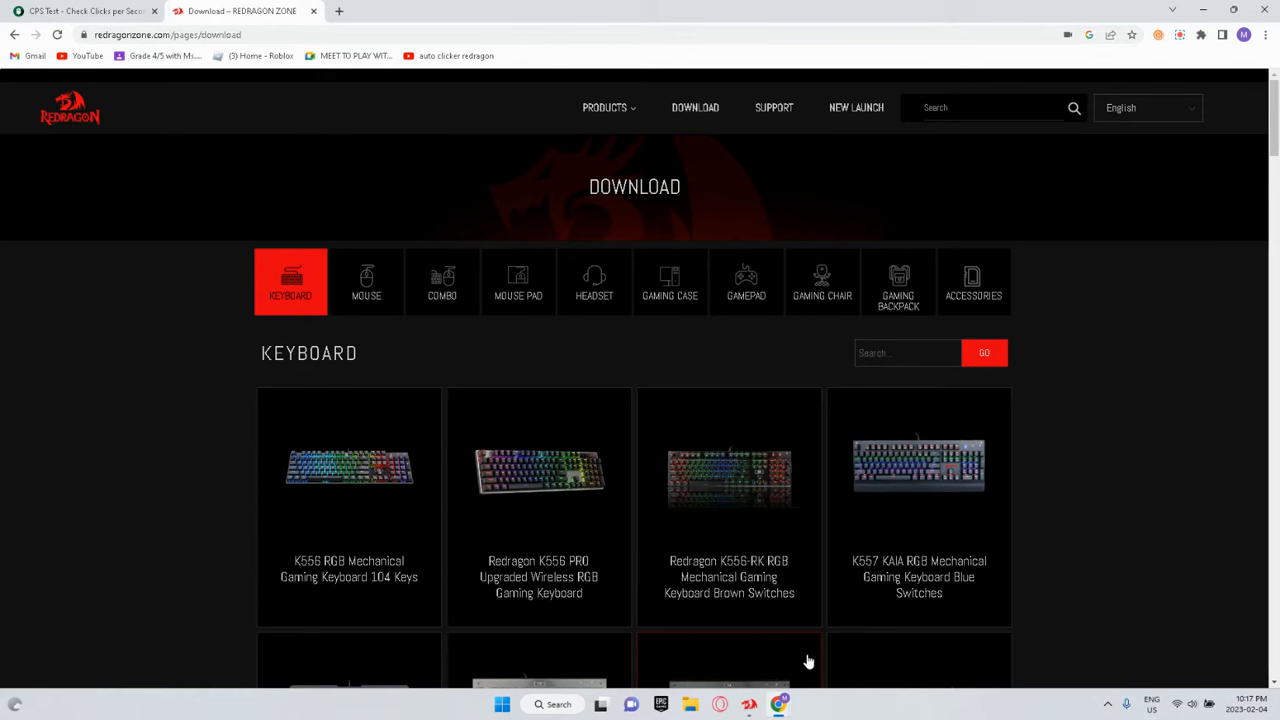
mouse_move(62, 110)
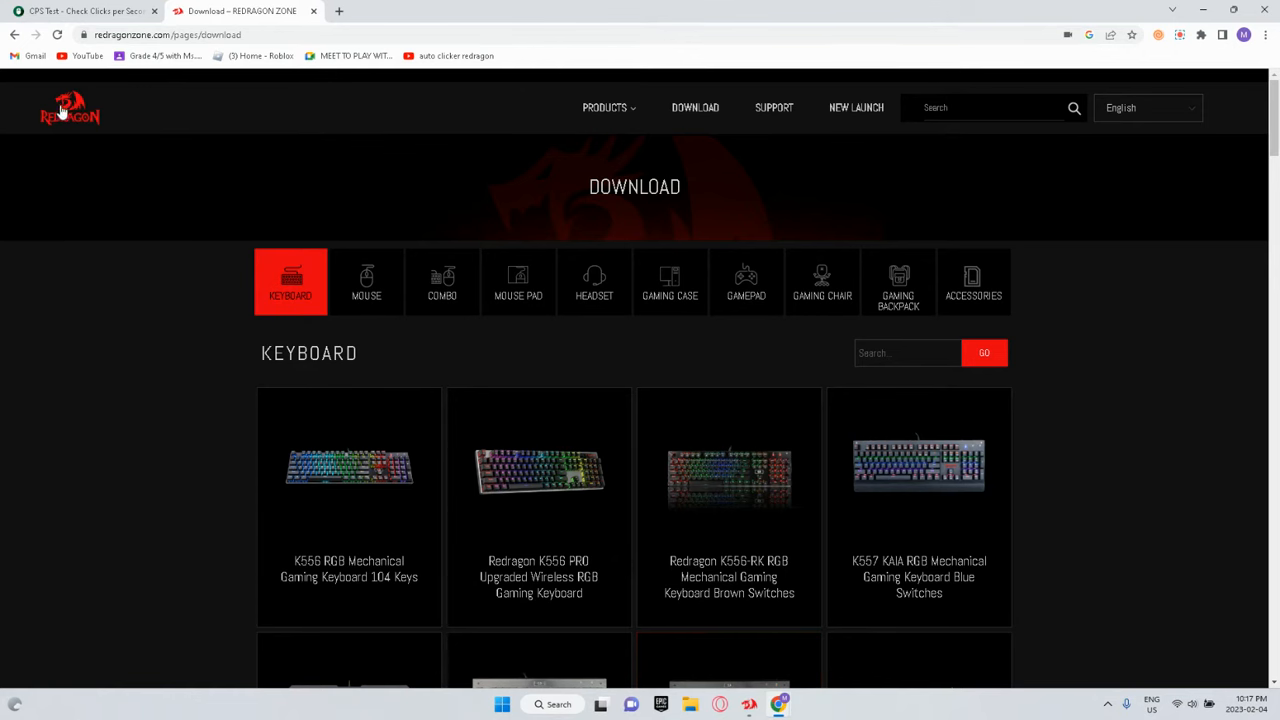
mouse_move(217, 386)
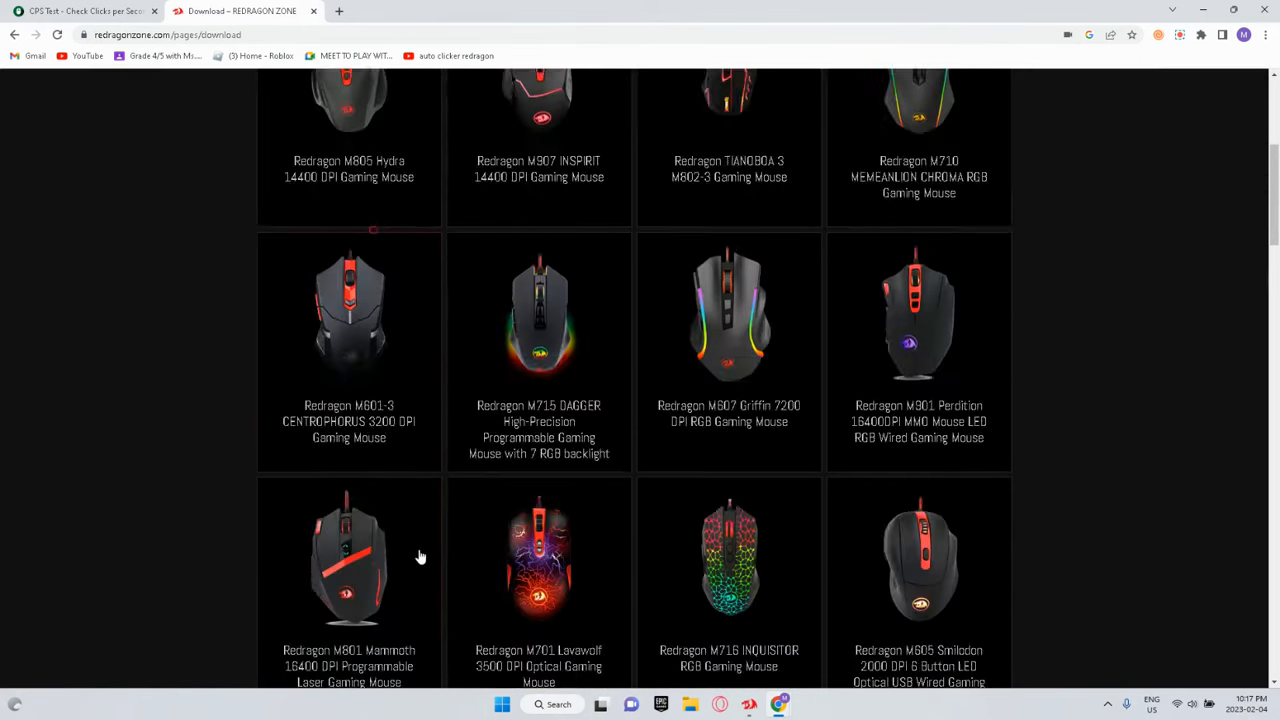
Scroll the mouse downloads list down to the M612 Gaming Mouse
scroll(down, 3)
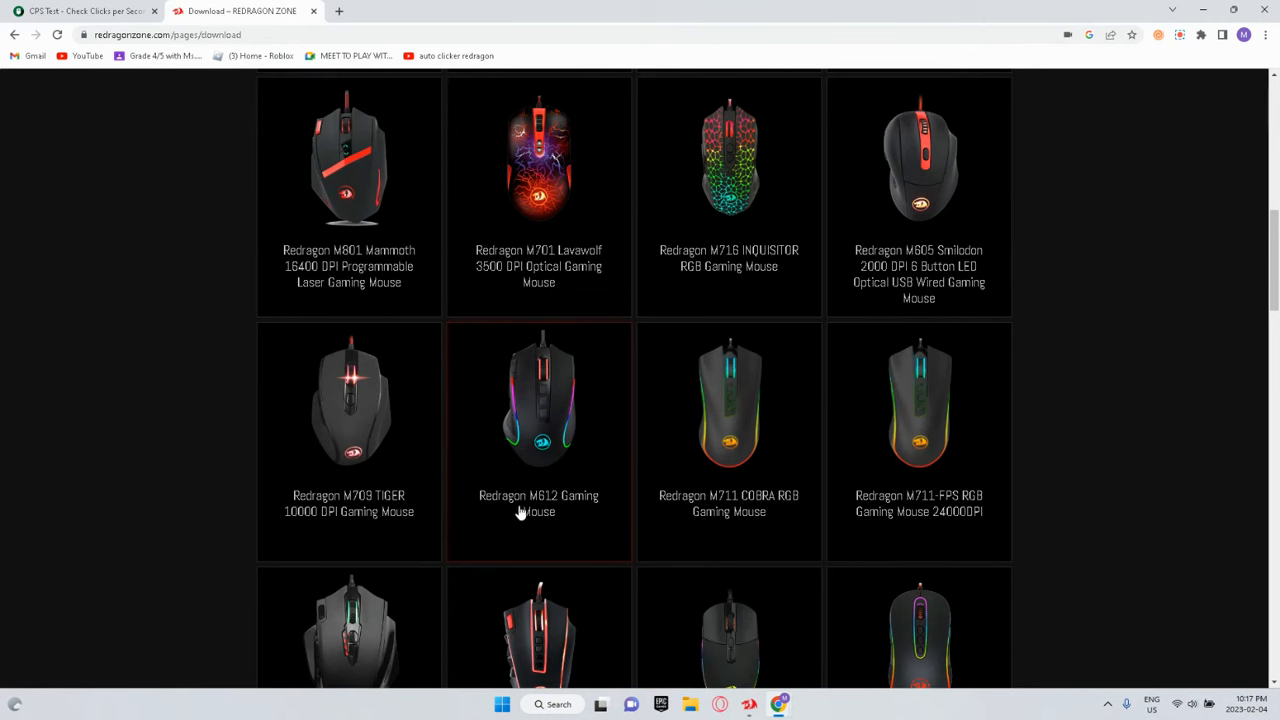
mouse_move(500, 517)
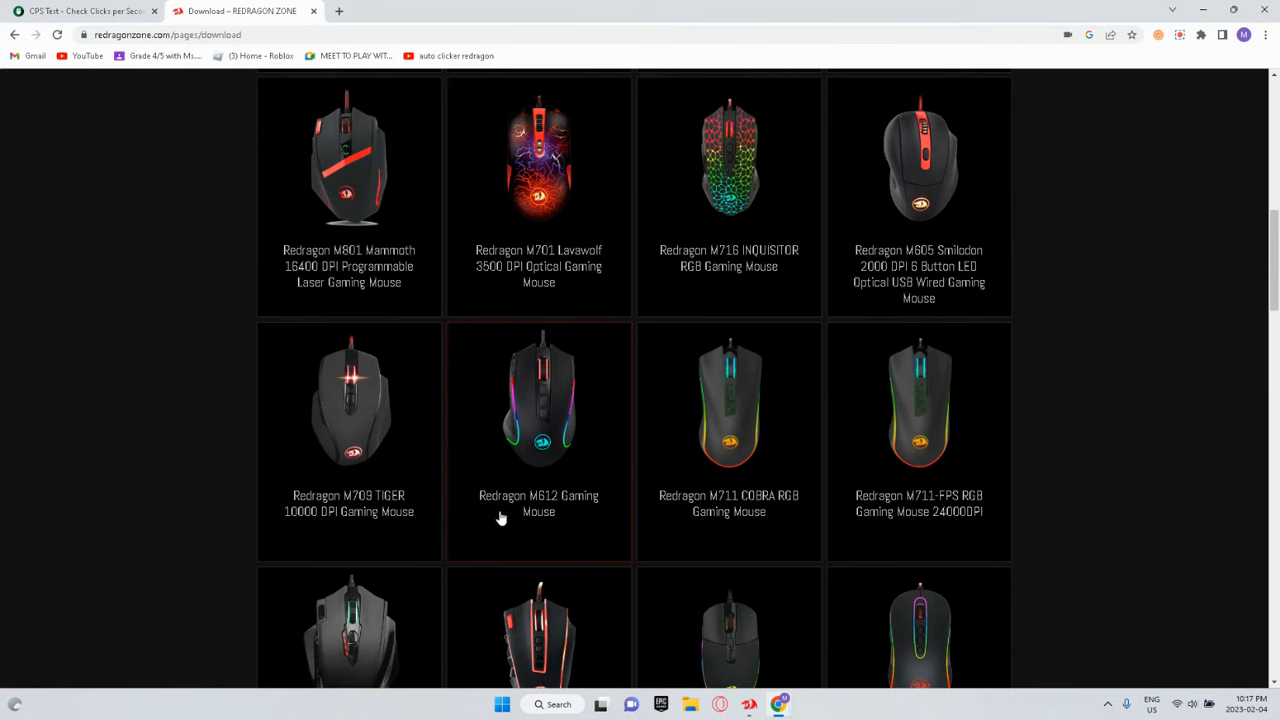
mouse_move(507, 522)
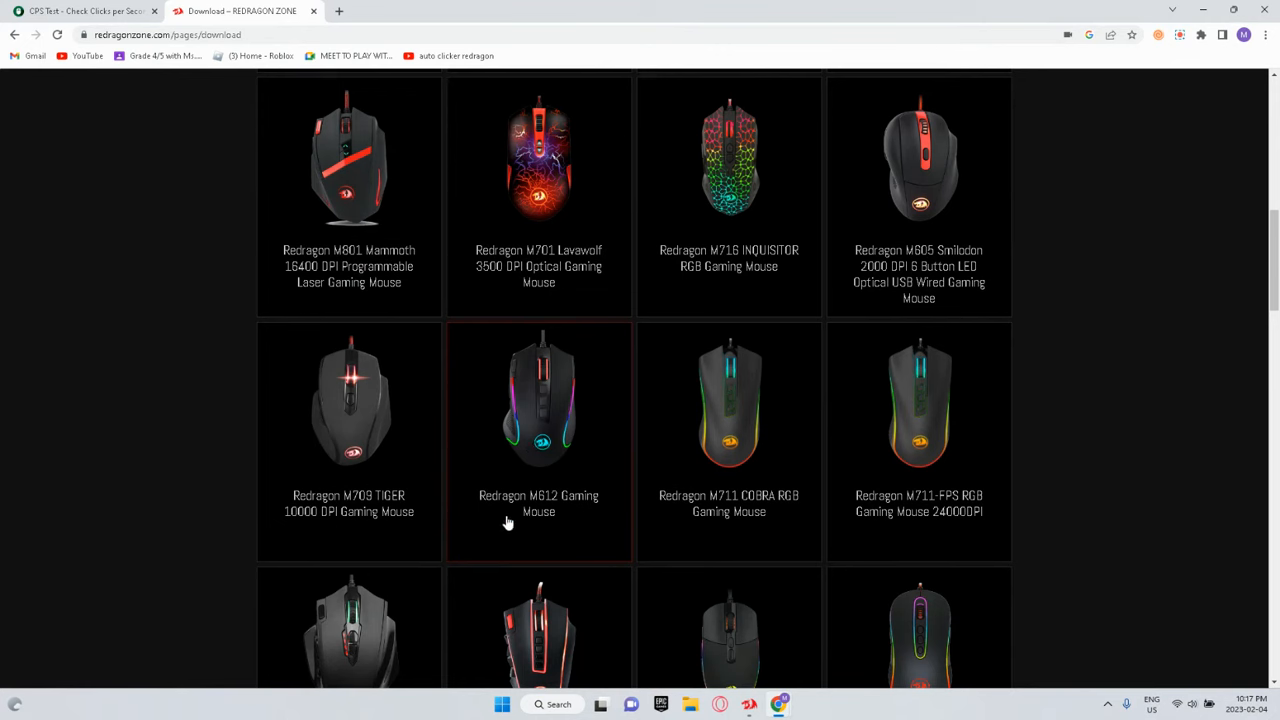
mouse_move(488, 403)
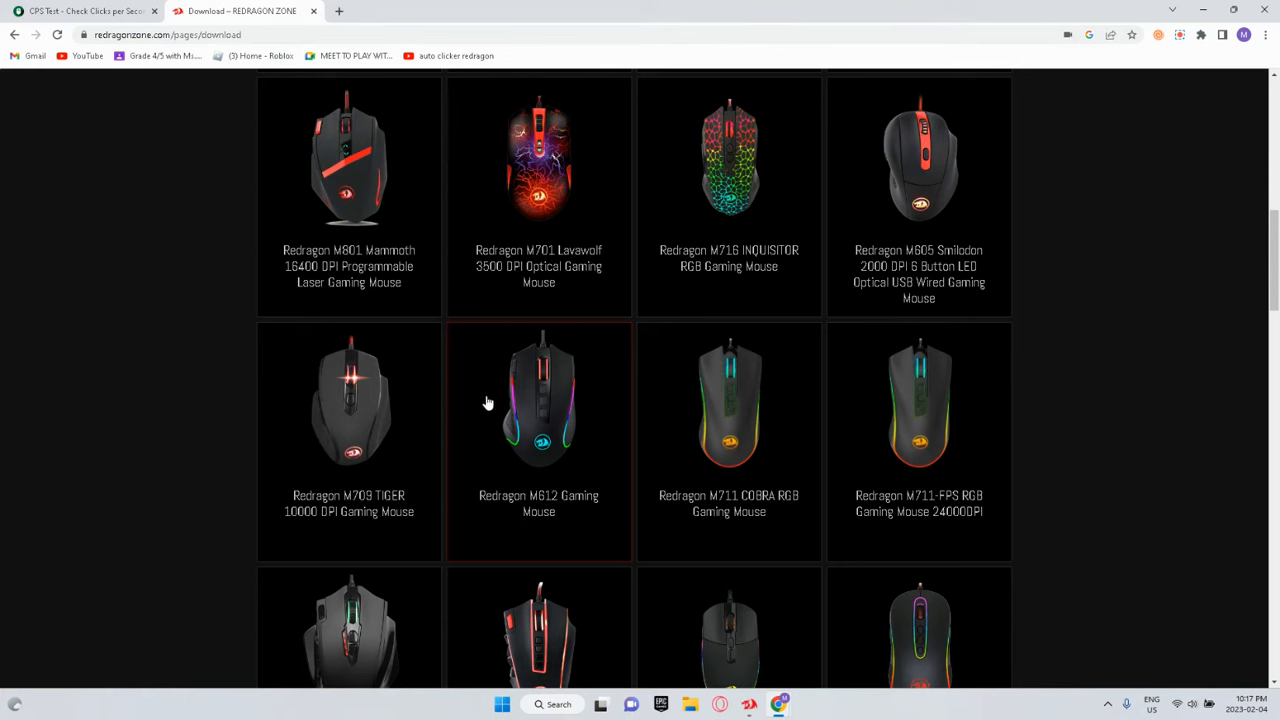
mouse_move(533, 393)
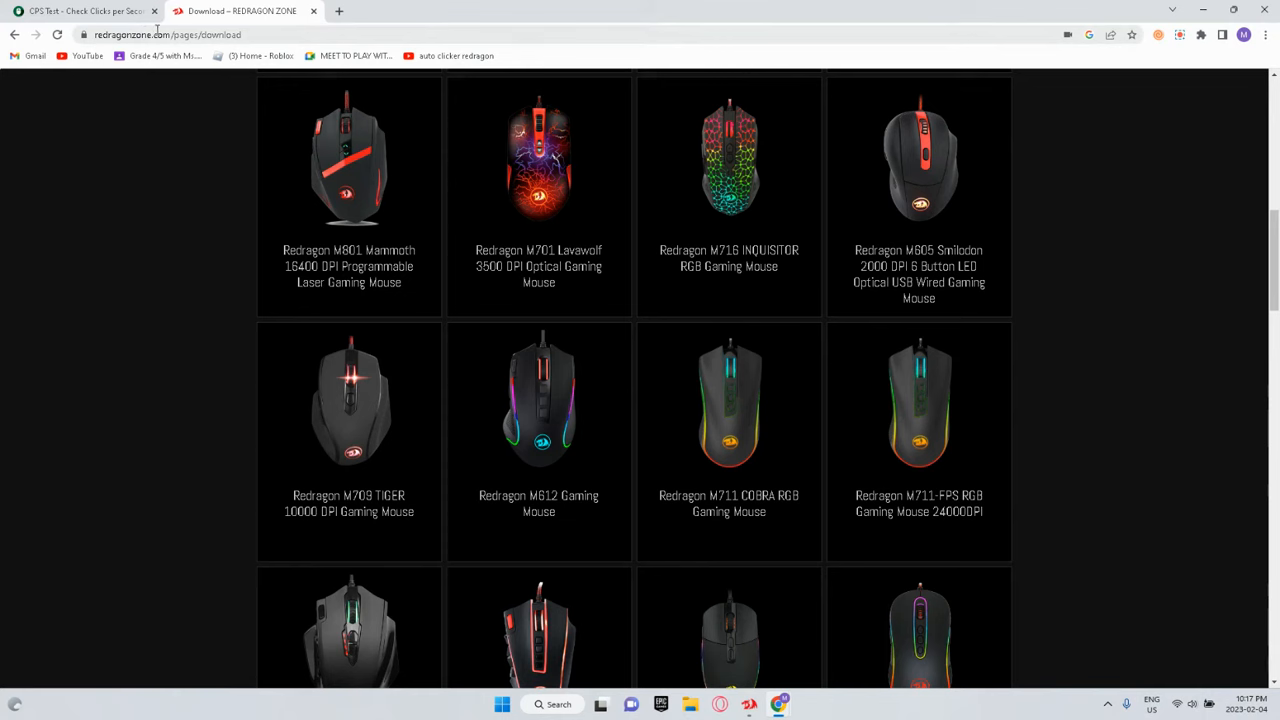
mouse_move(73, 474)
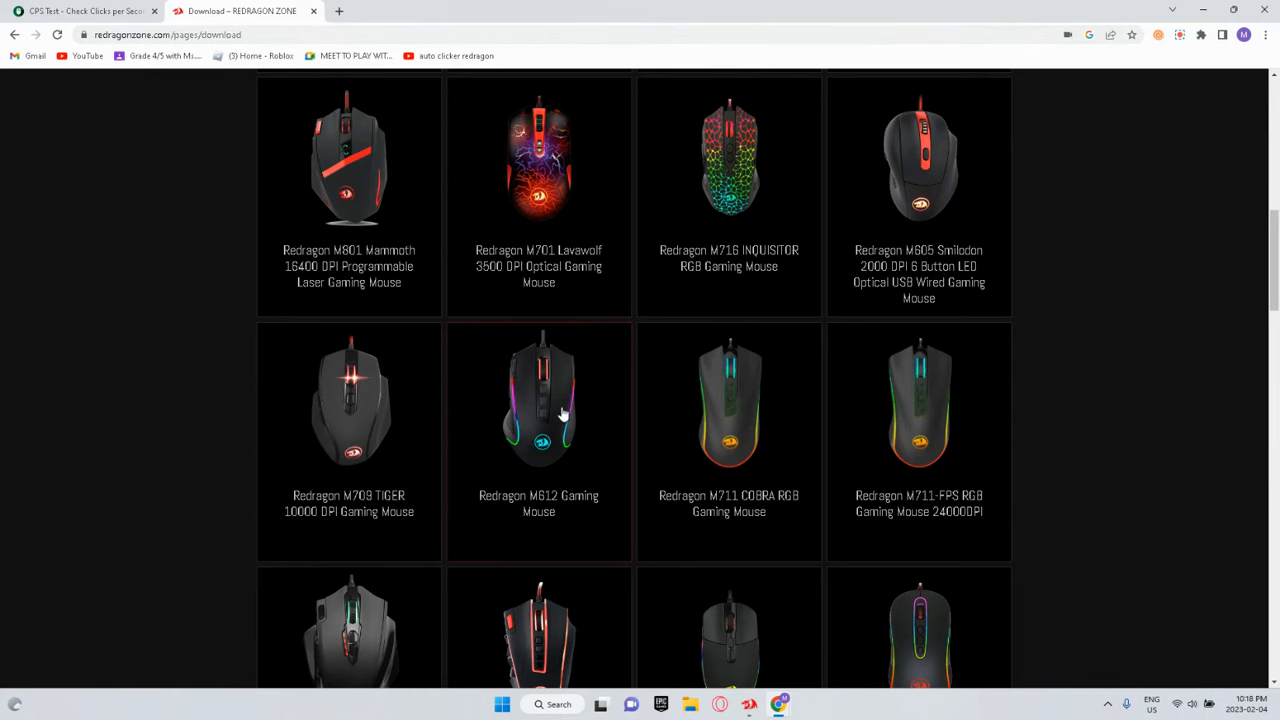
Download the M612 software zip from its Manuals & Software popup and open it
click(538, 400)
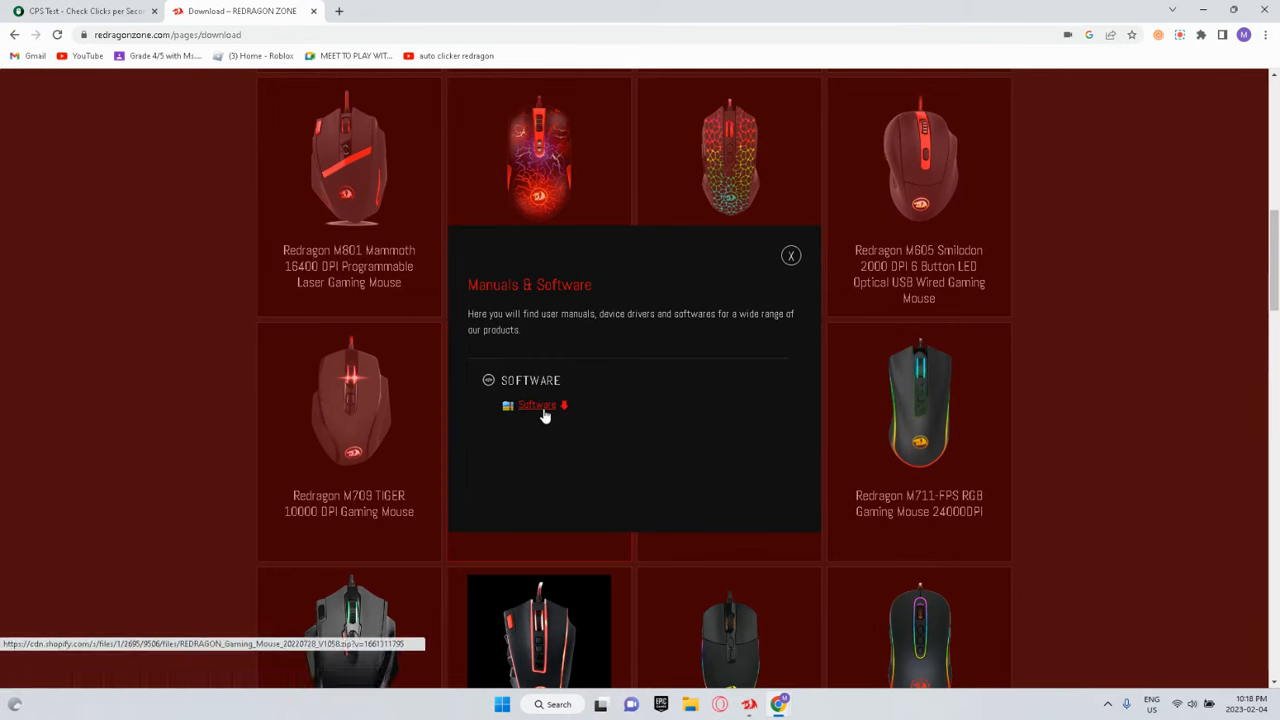
click(537, 405)
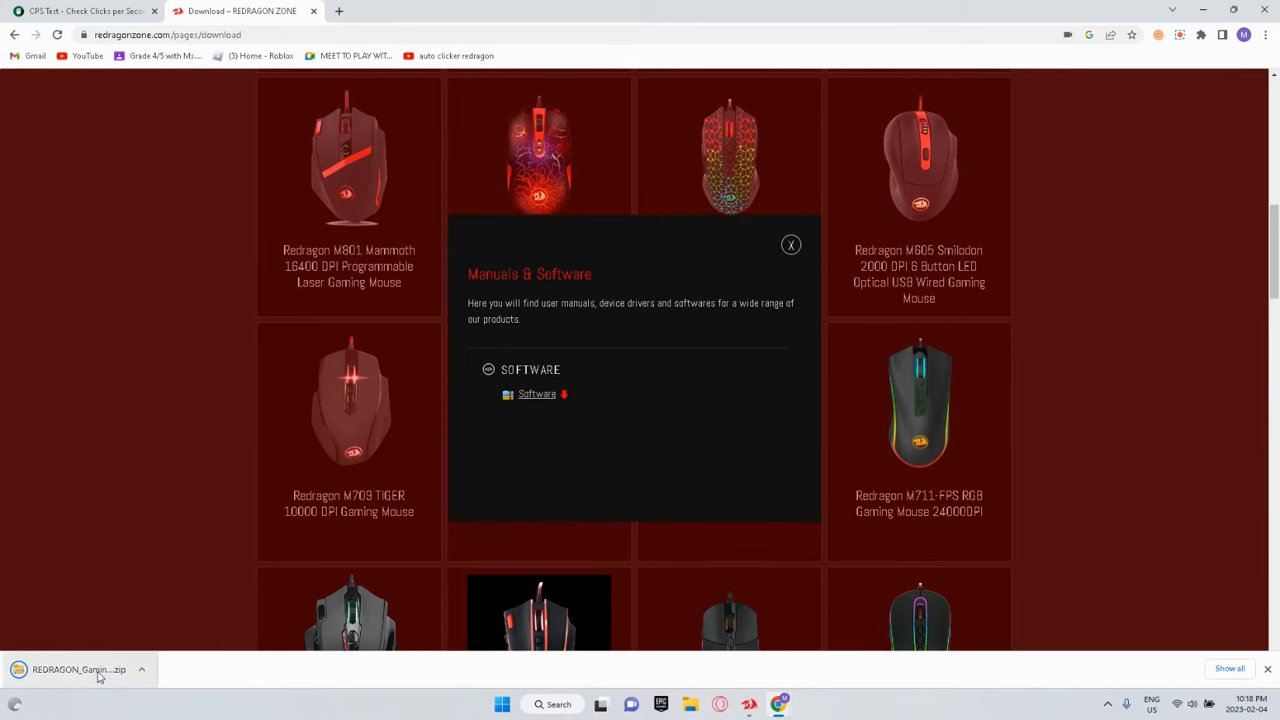
click(79, 669)
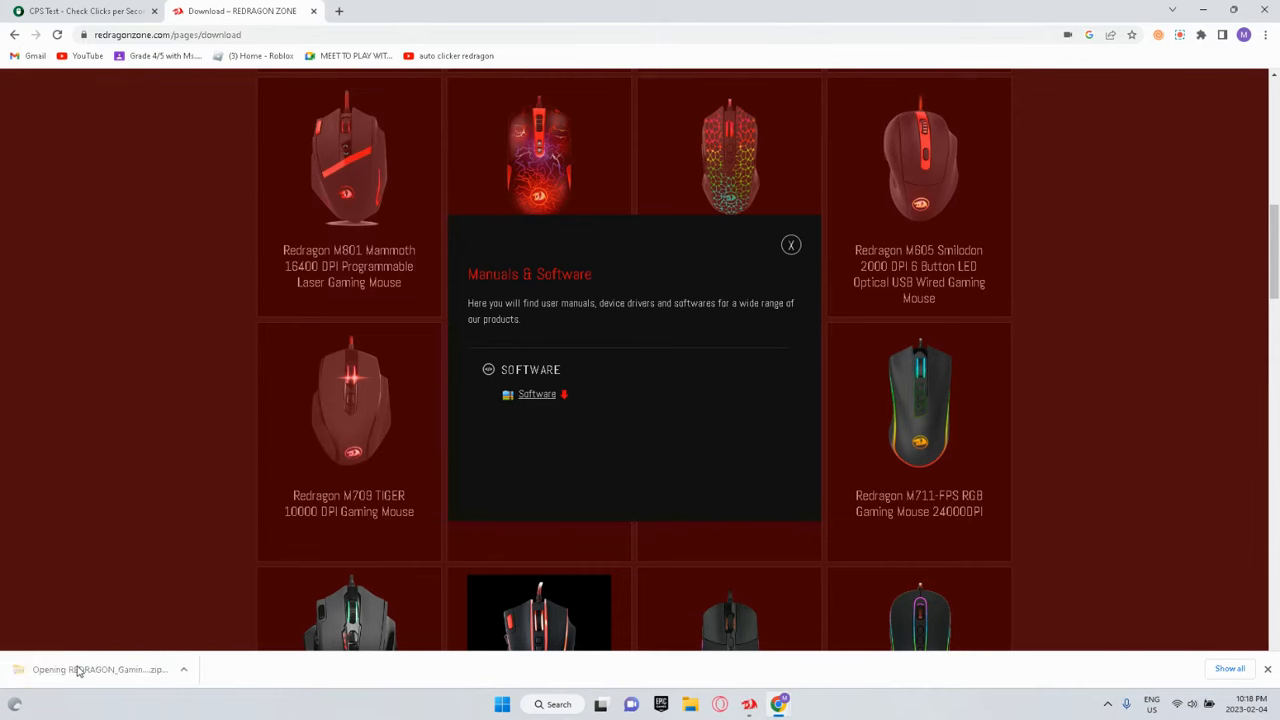
click(100, 669)
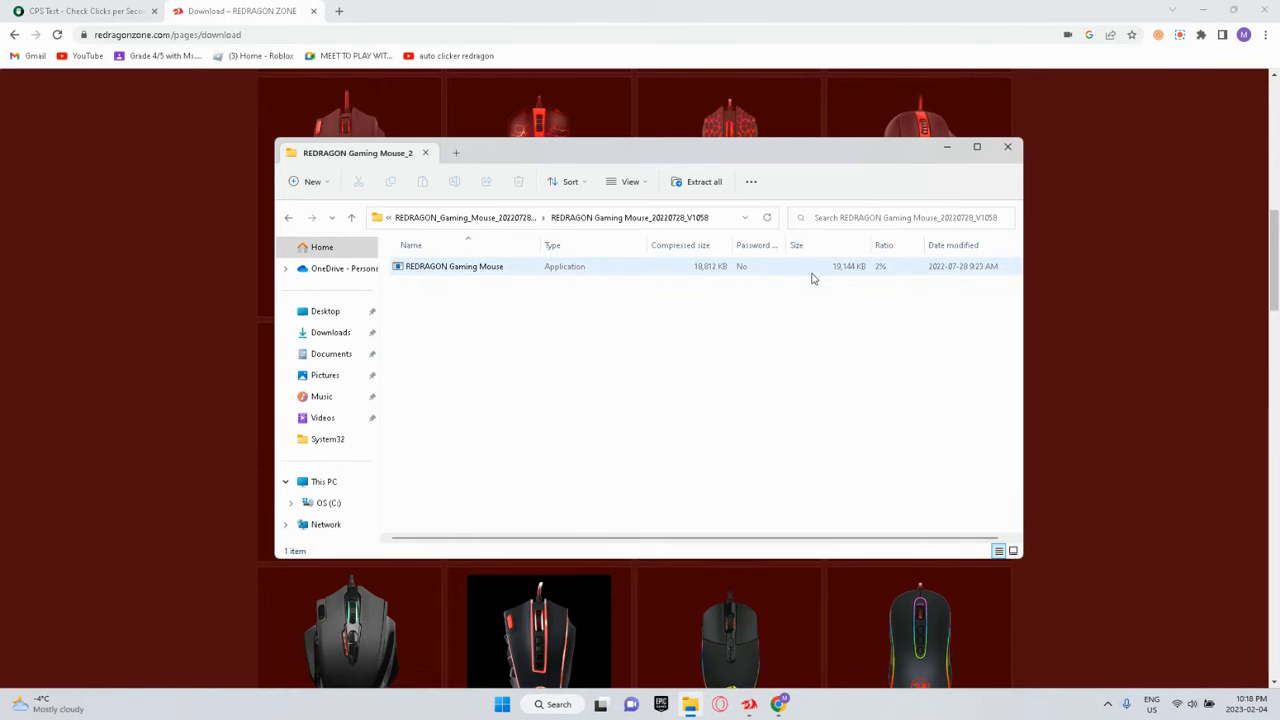
mouse_move(455, 266)
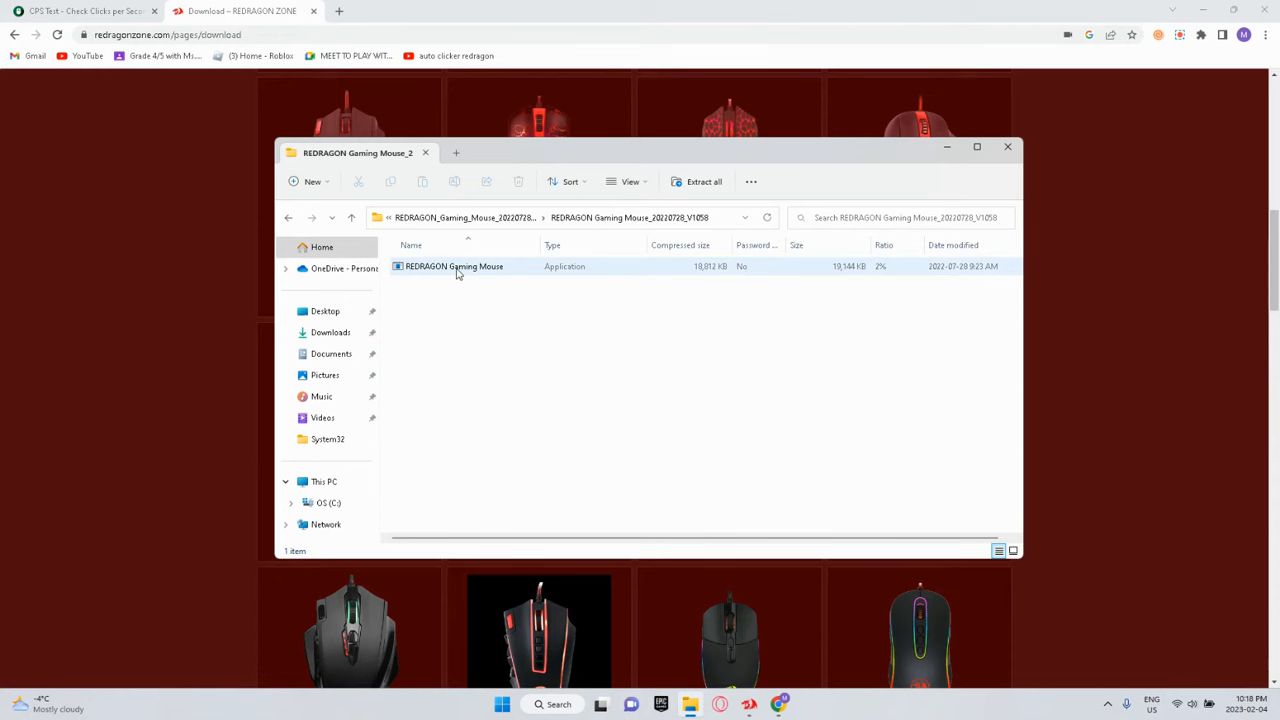
Launch REDRAGON Gaming Mouse from inside the zip archive
double_click(453, 266)
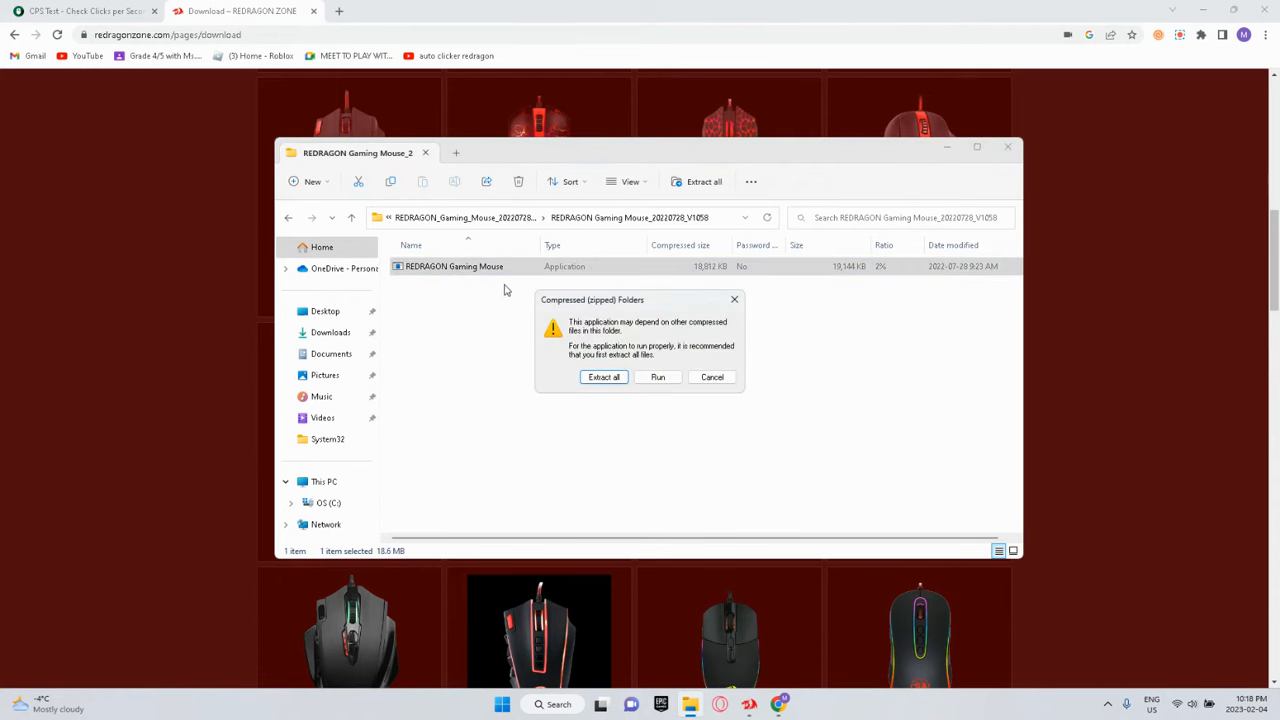
mouse_move(620, 371)
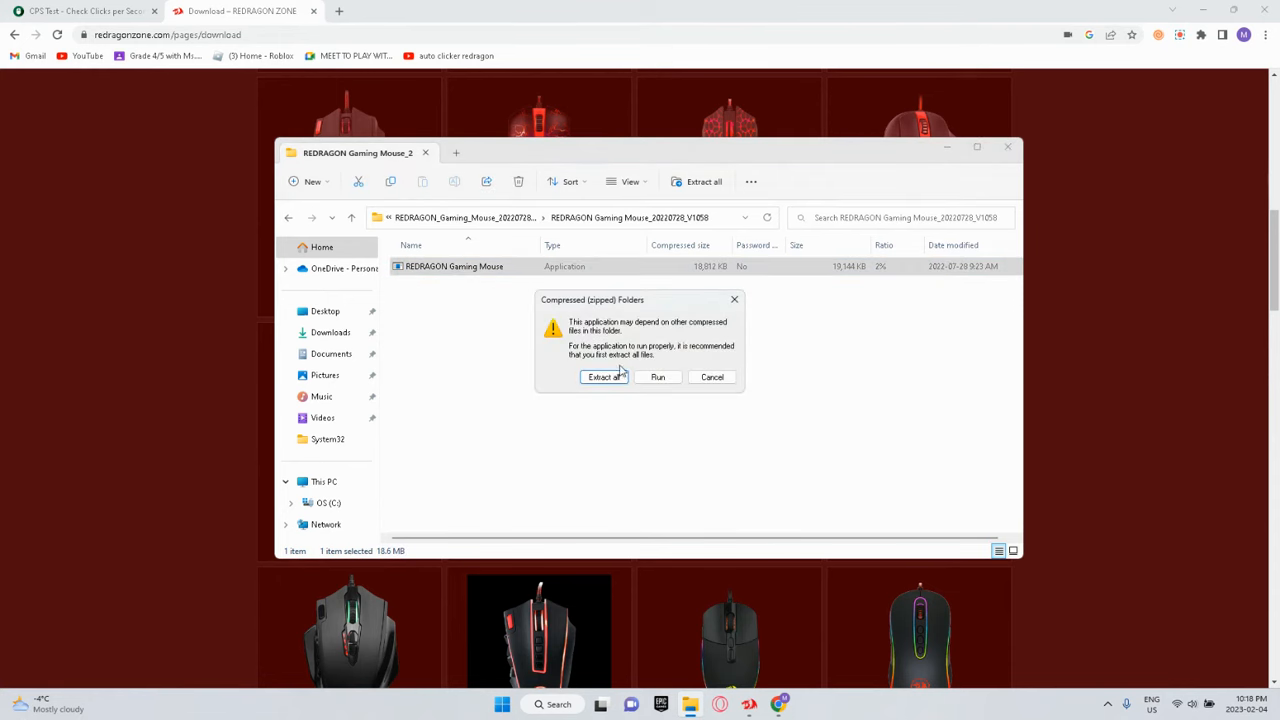
mouse_move(603, 377)
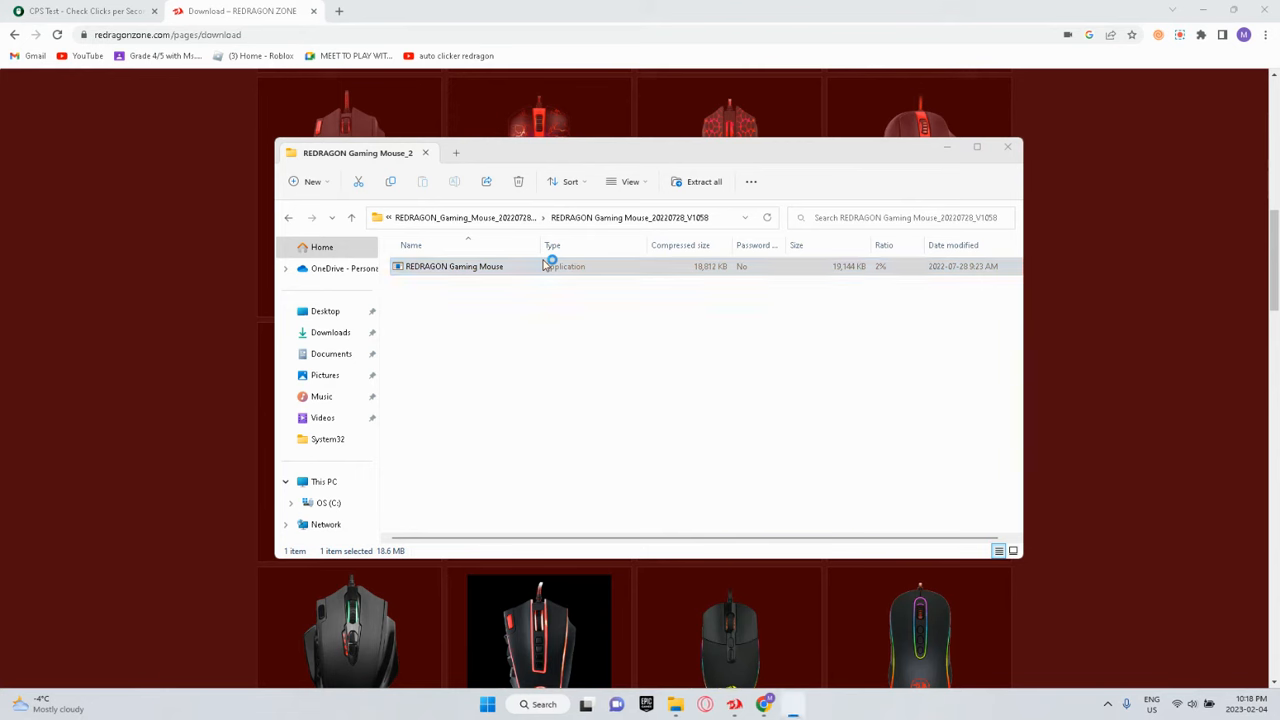
Relaunch REDRAGON Gaming Mouse and acknowledge the driver-already-running notice
double_click(454, 266)
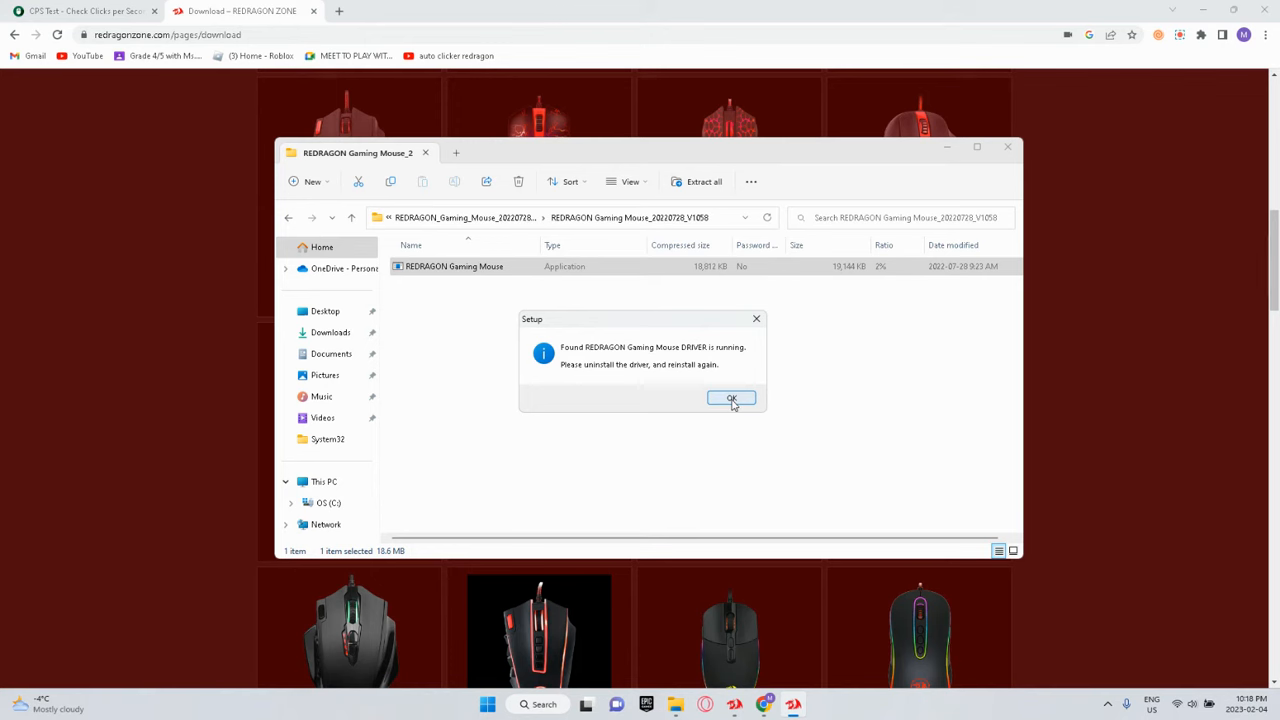
mouse_move(732, 407)
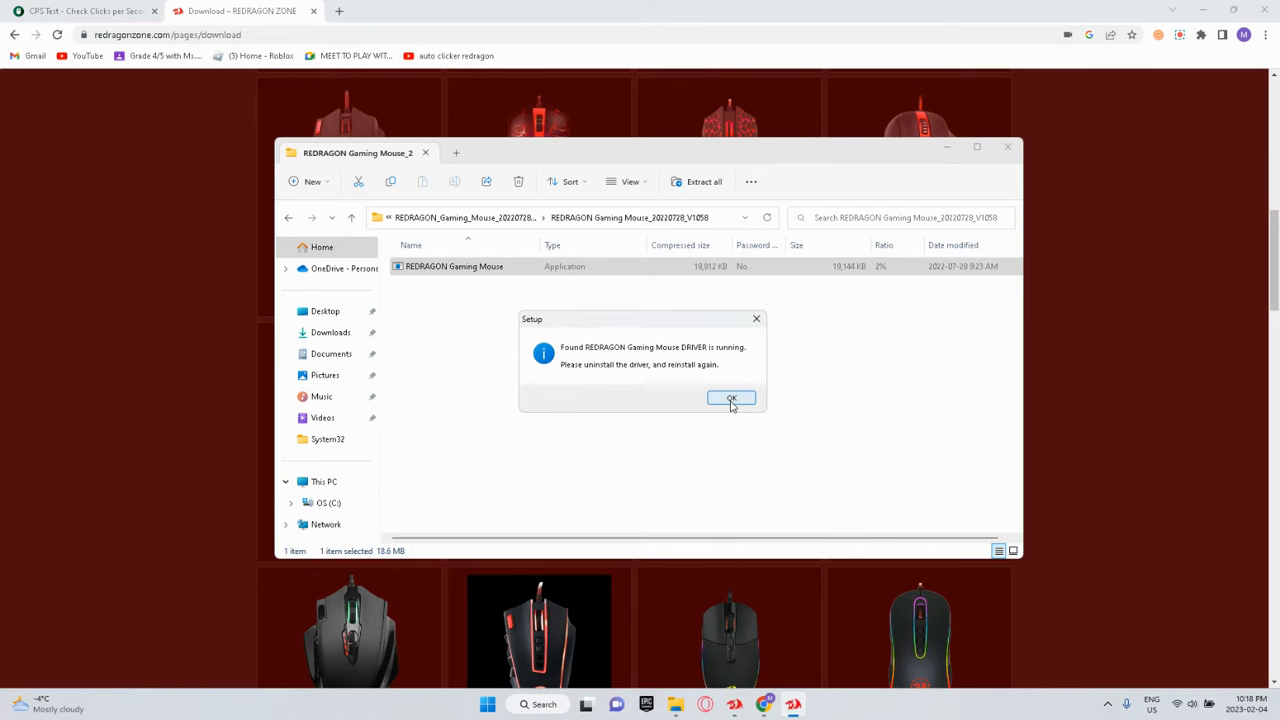
click(731, 398)
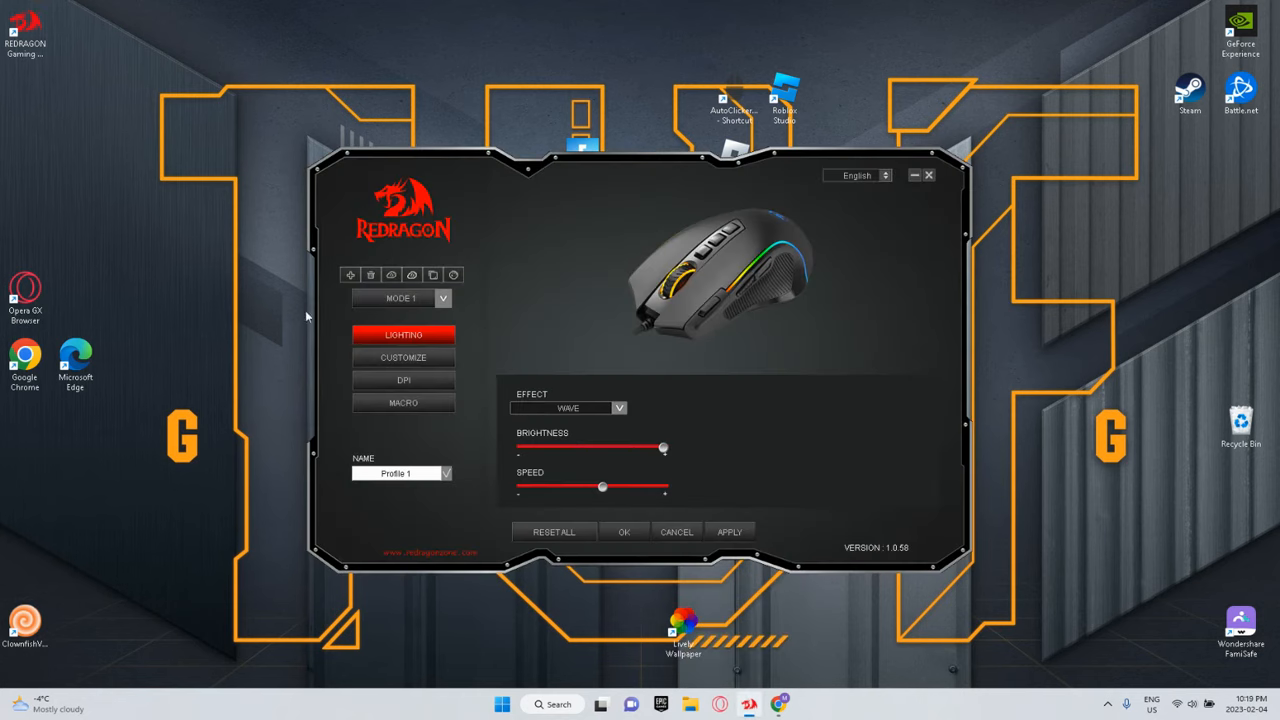
mouse_move(585, 211)
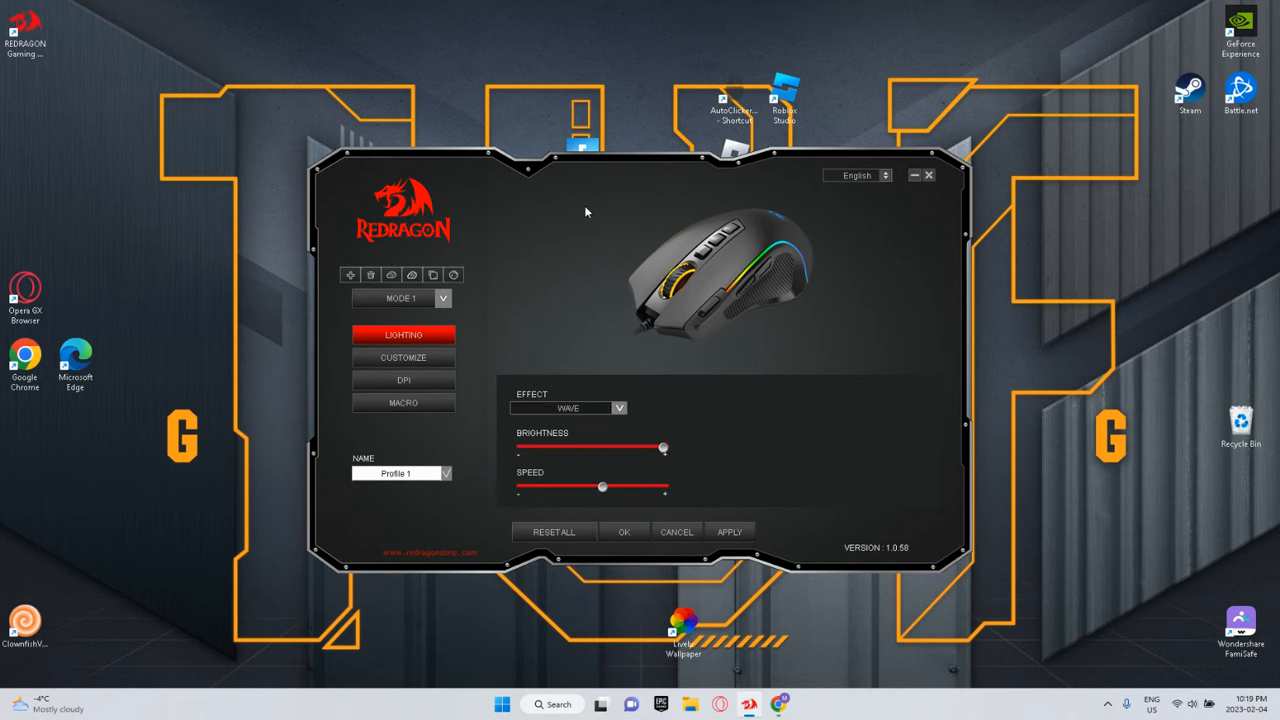
mouse_move(418, 408)
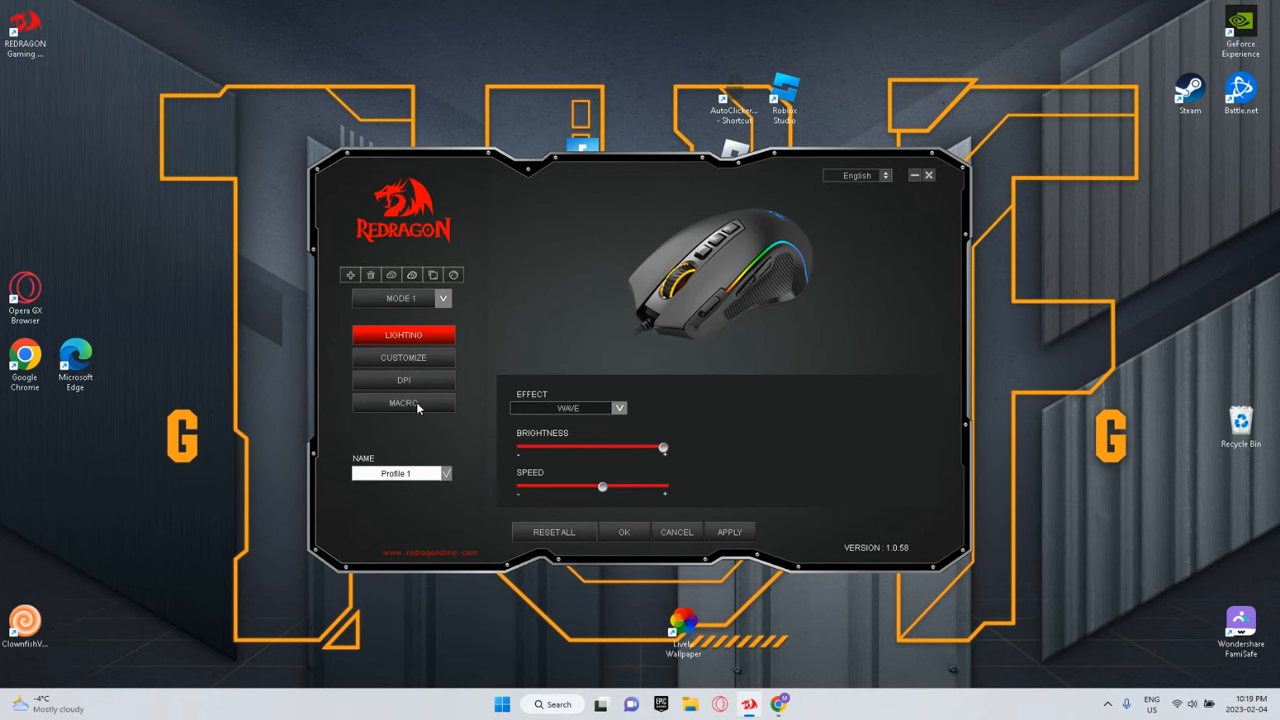
Add a new empty macro, name_4, in the MACRO section
click(403, 402)
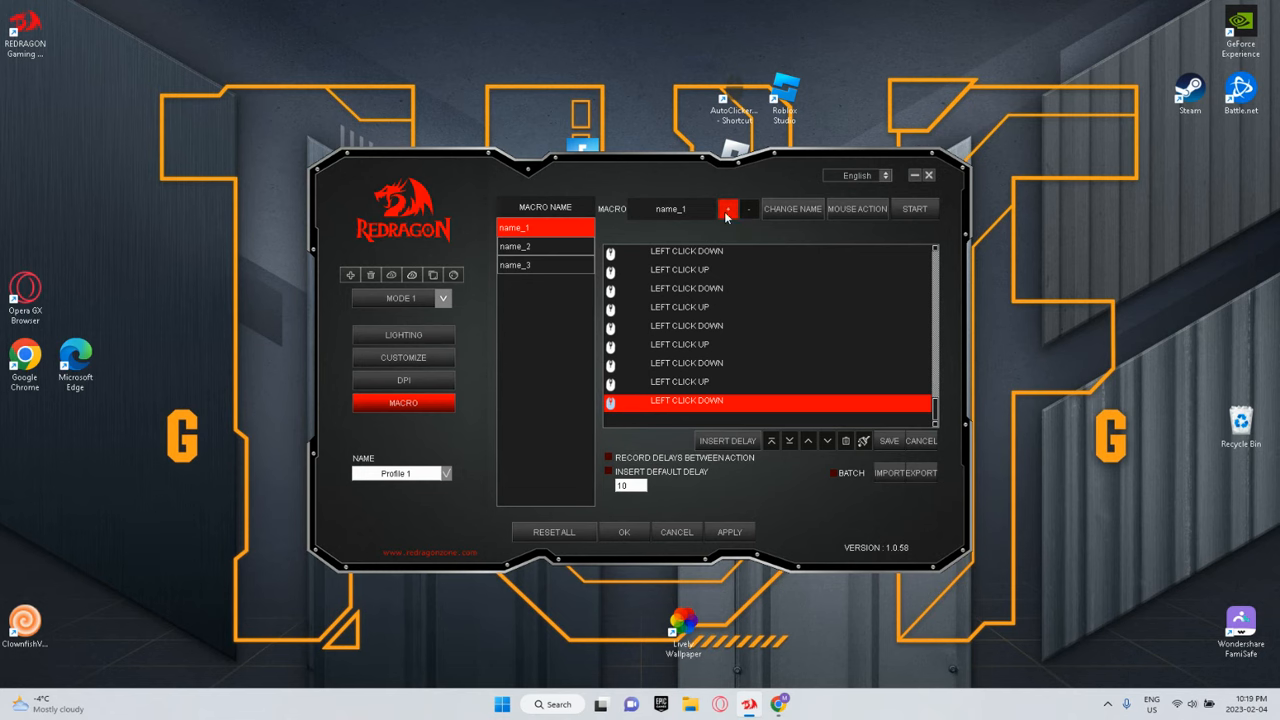
click(728, 208)
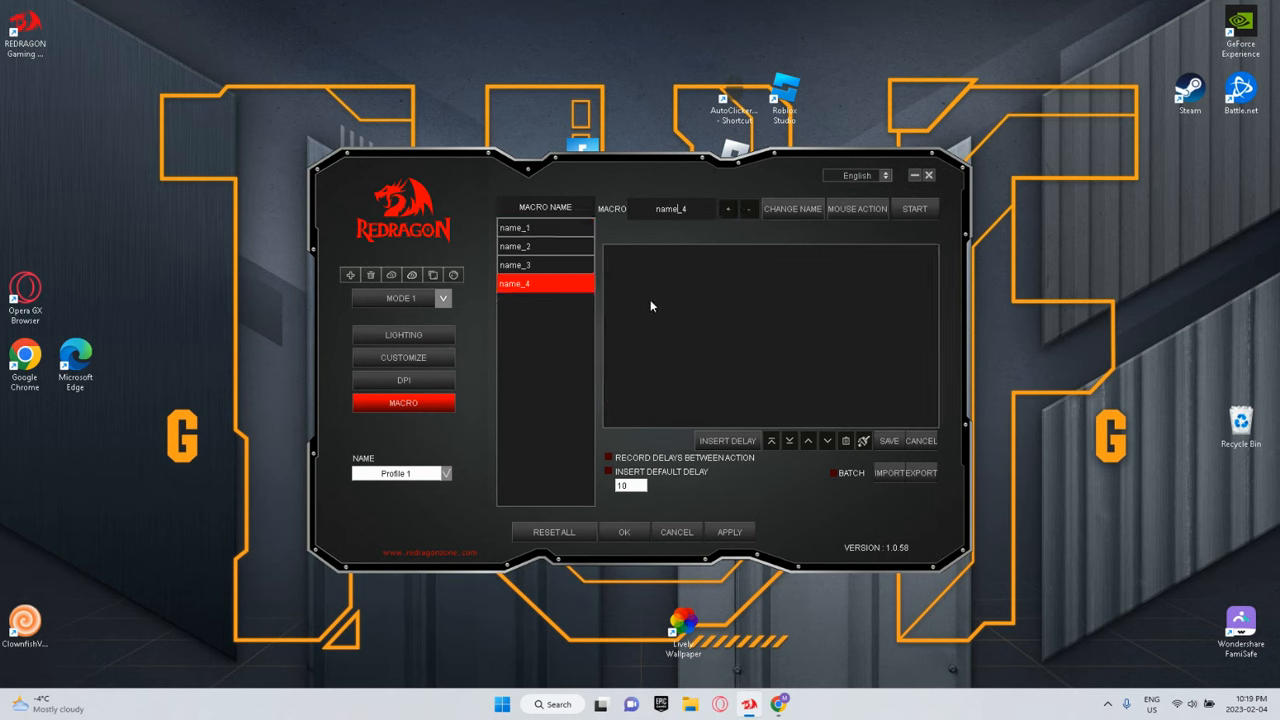
mouse_move(667, 323)
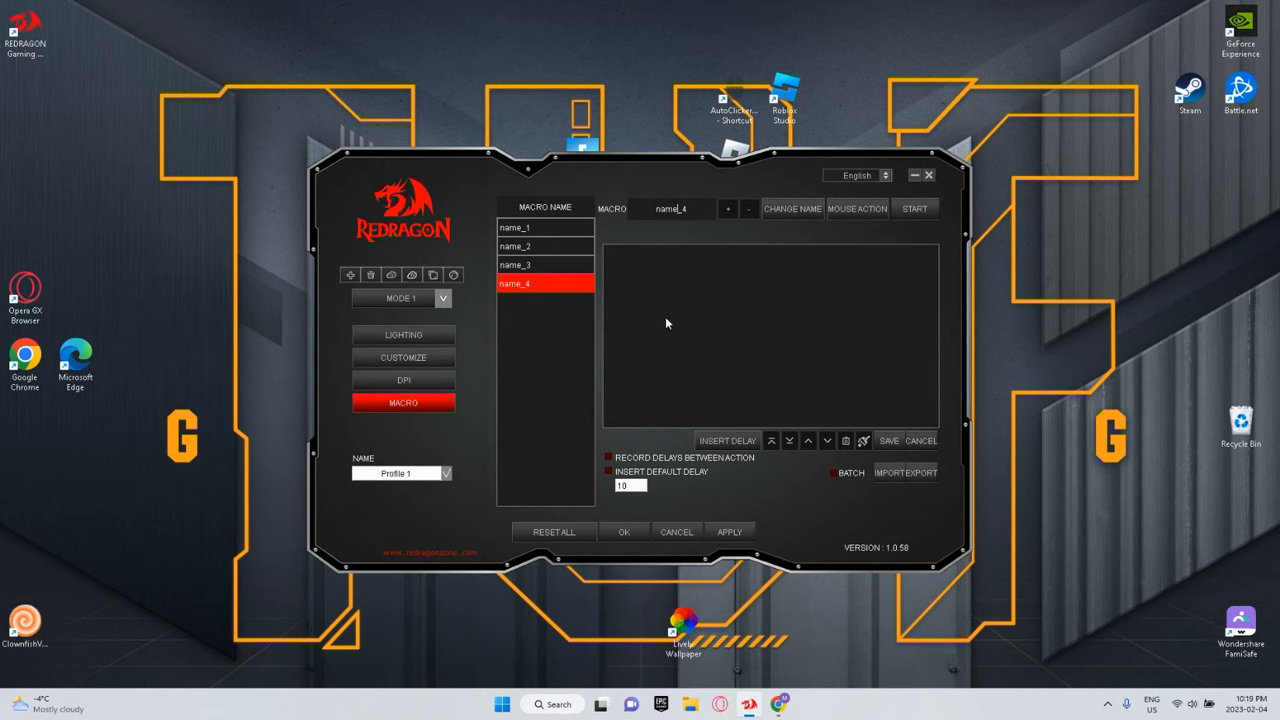
mouse_move(687, 261)
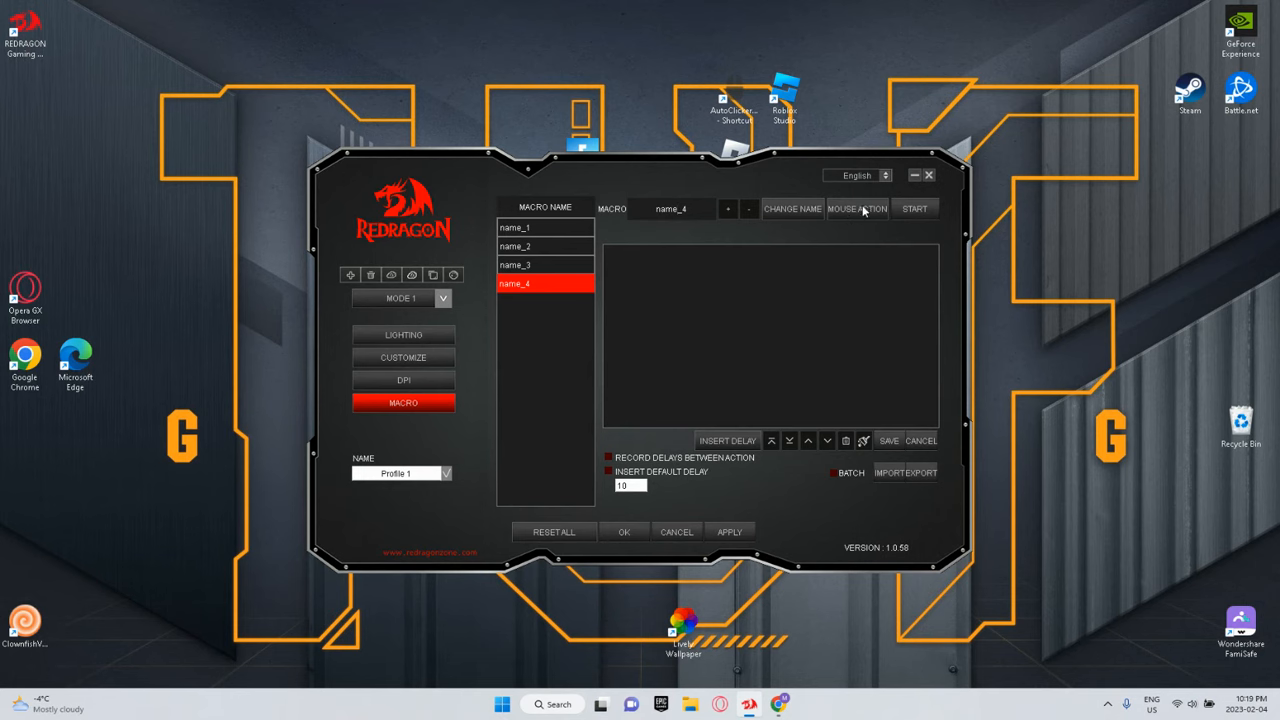
Add repeated left-click Press Down/Bounce Up events to name_4 and save
click(856, 208)
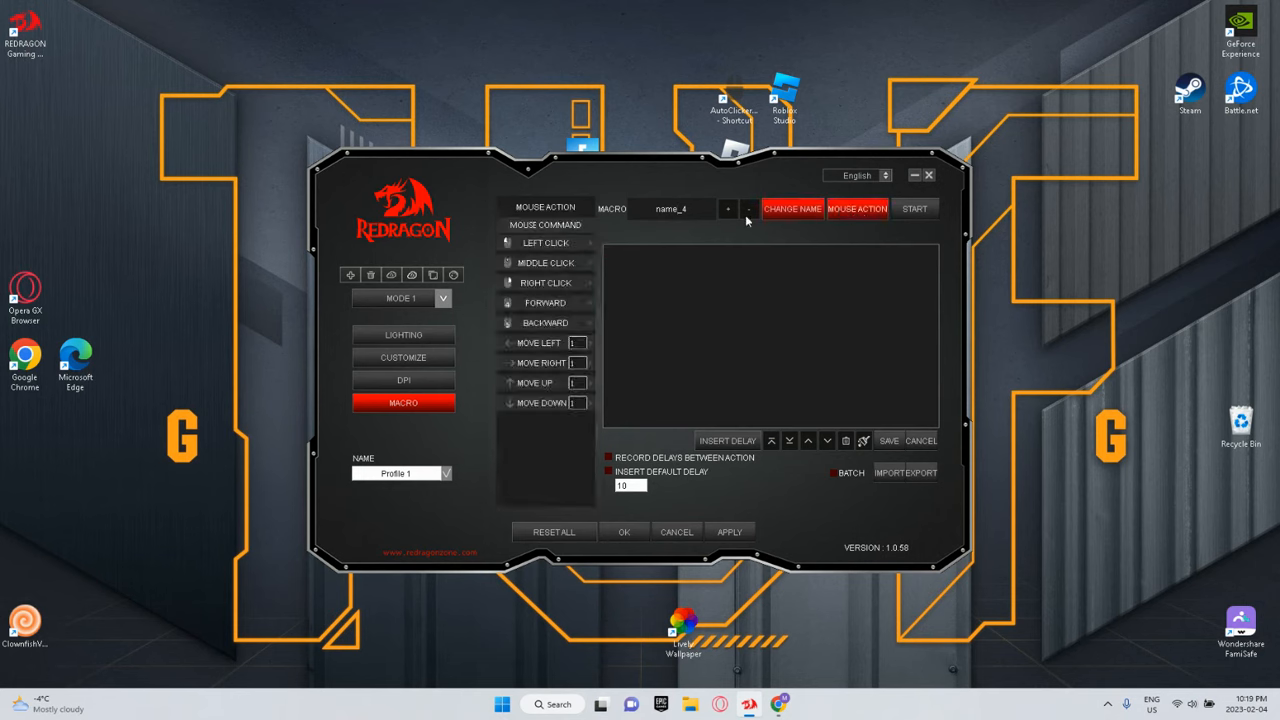
click(545, 242)
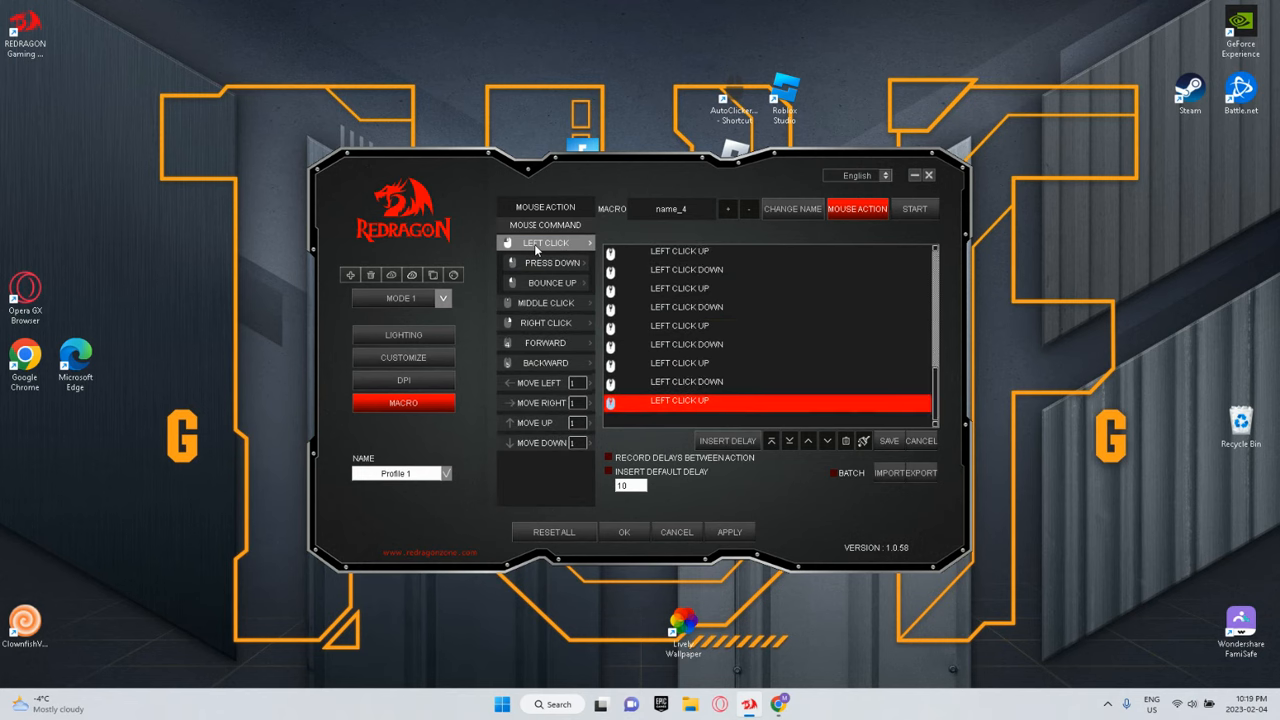
click(545, 242)
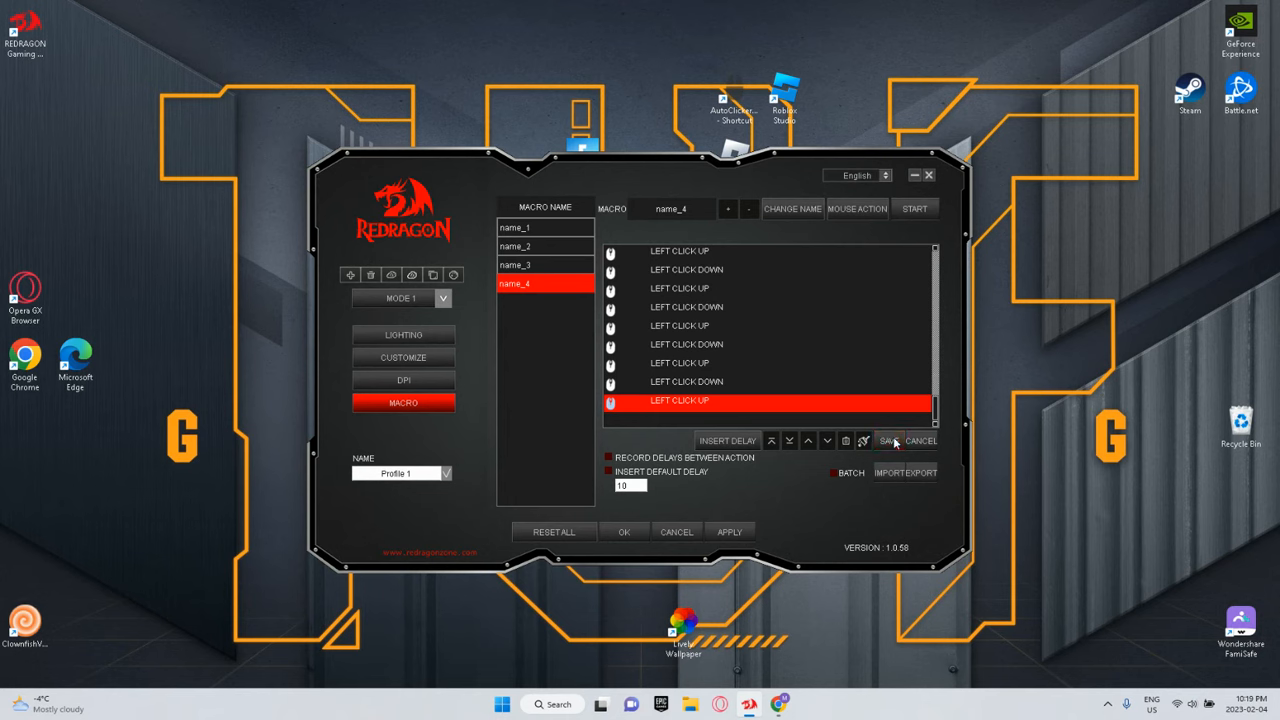
click(729, 531)
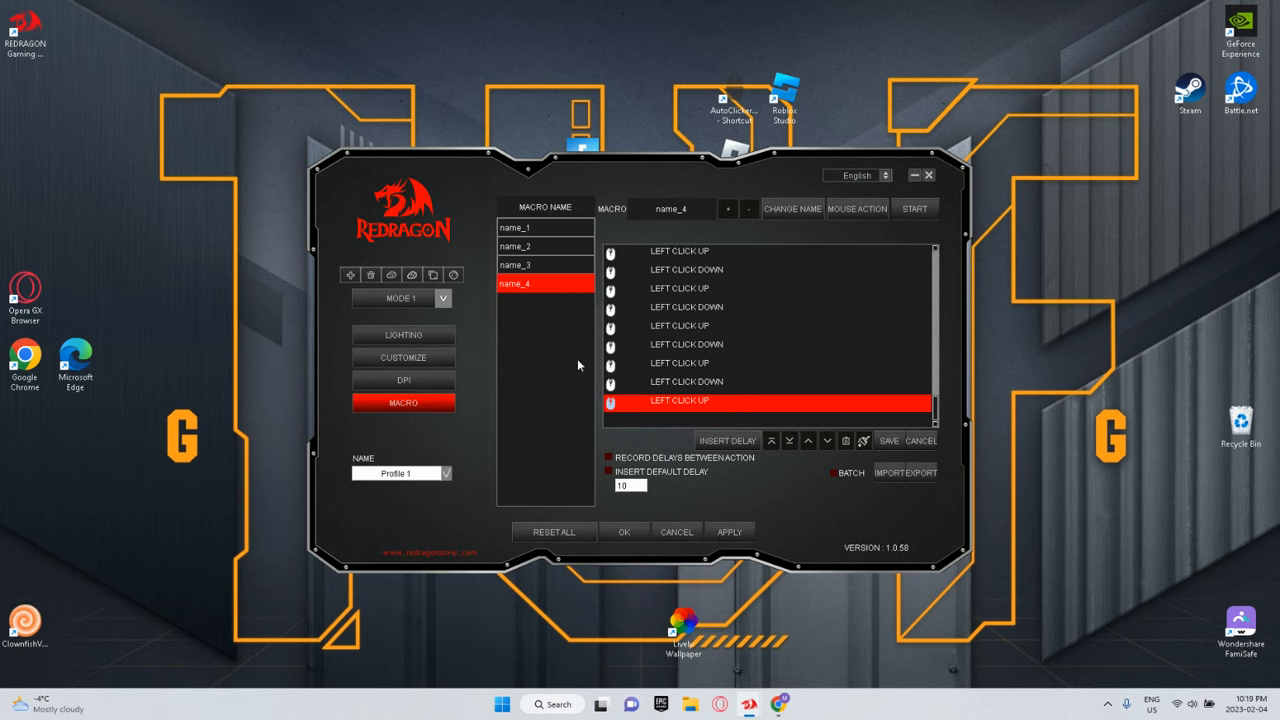
mouse_move(398, 370)
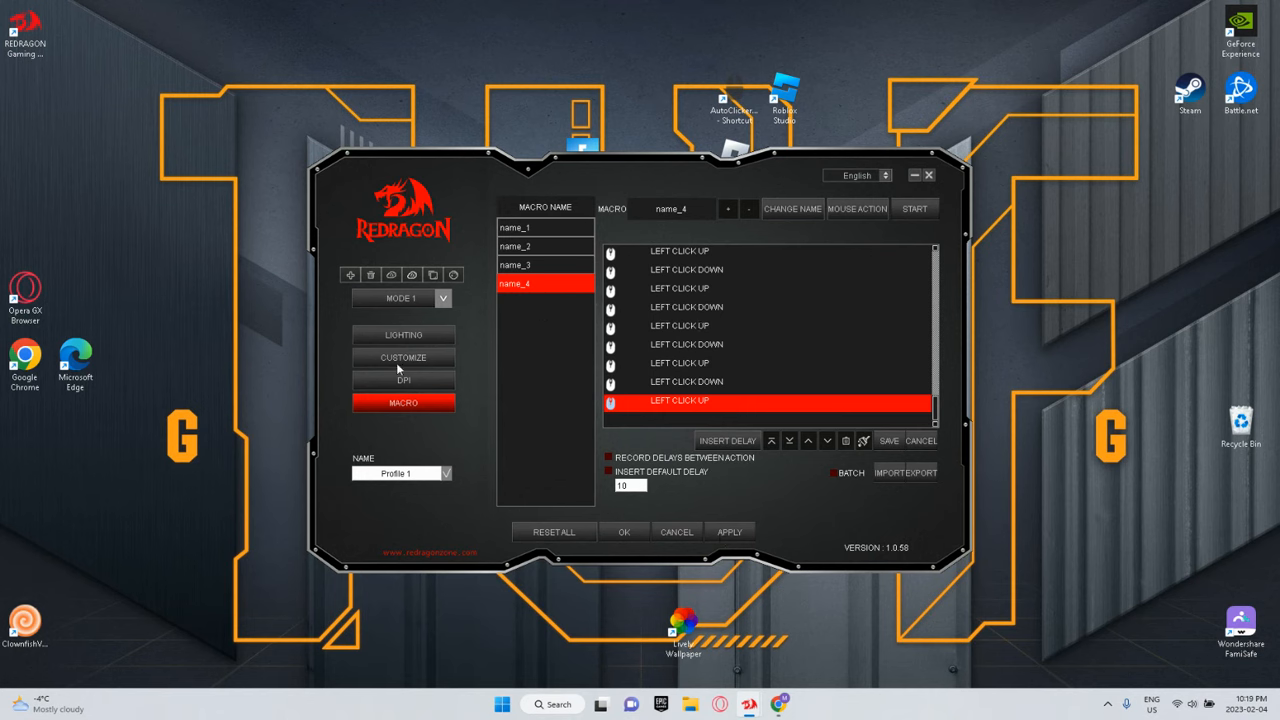
Select mouse button 4 under CUSTOMIZE and choose its macro function
click(403, 357)
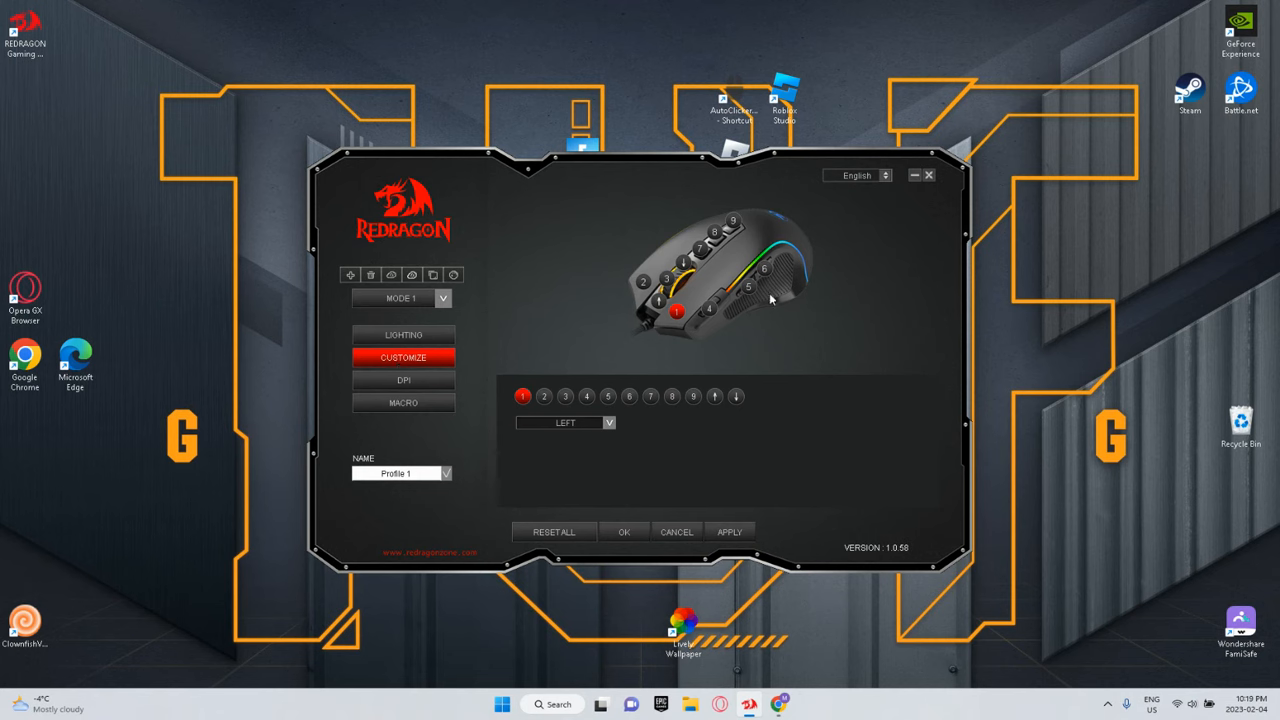
mouse_move(707, 315)
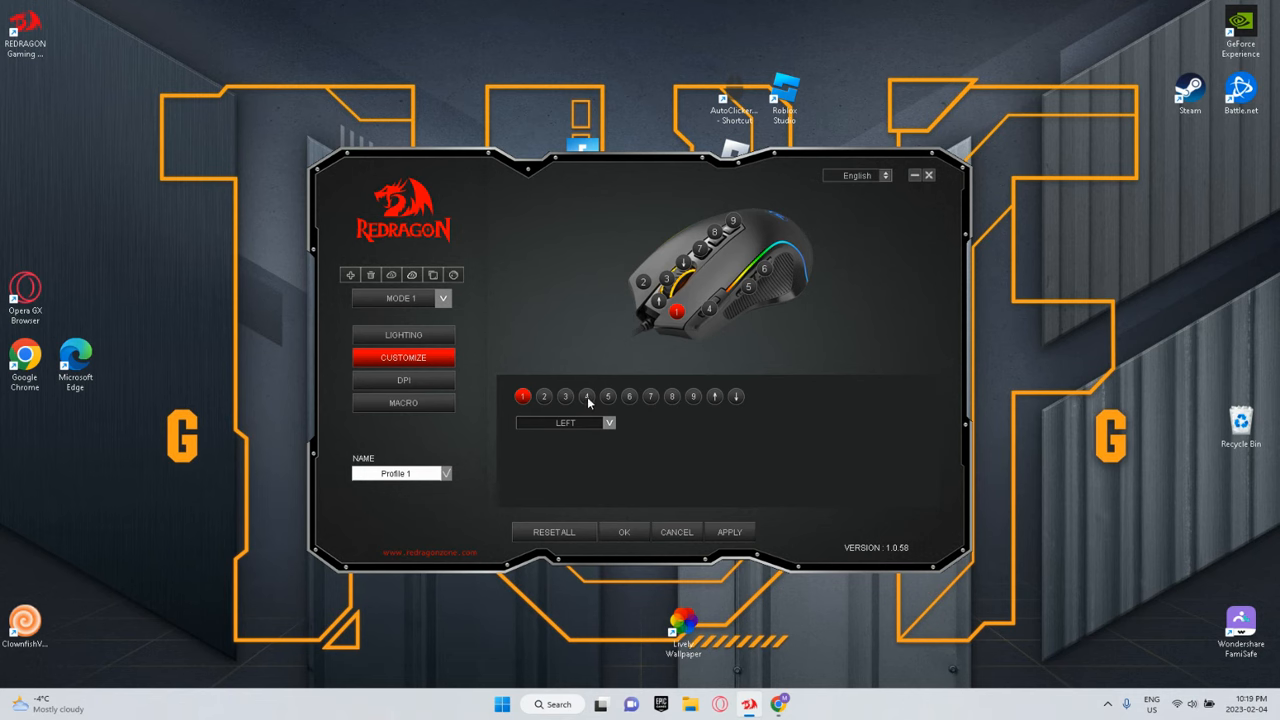
click(586, 396)
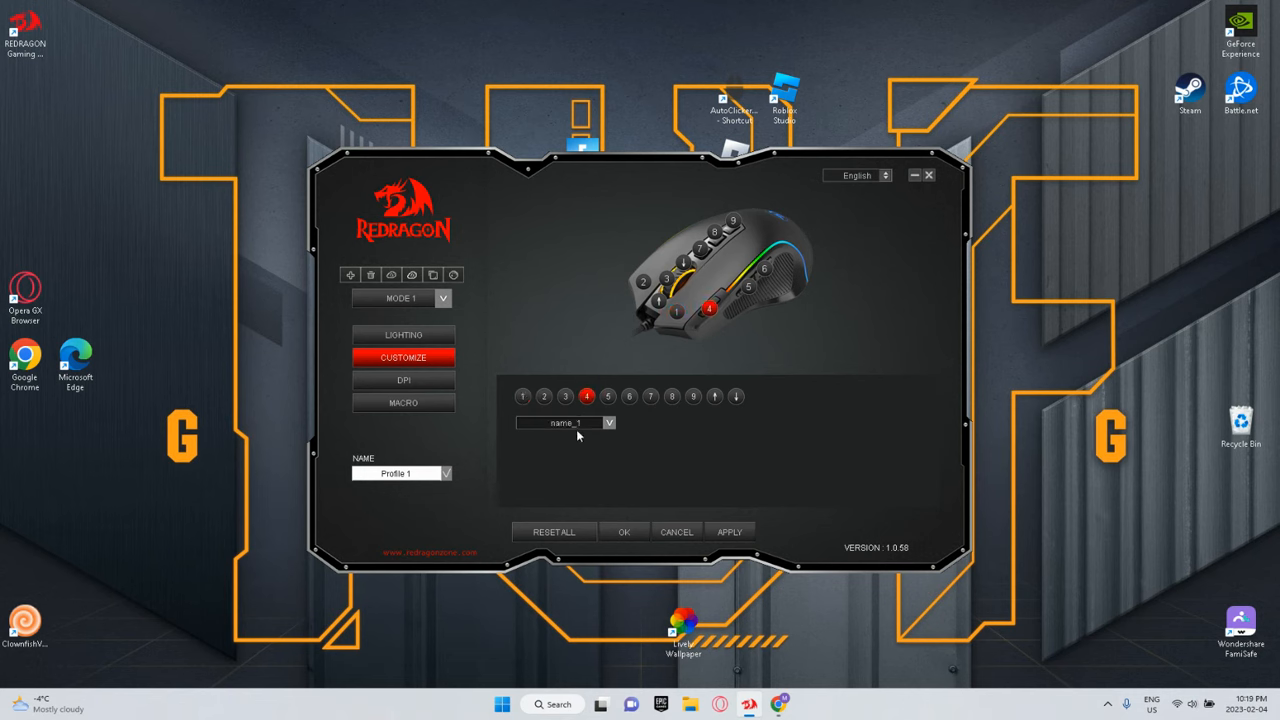
click(608, 422)
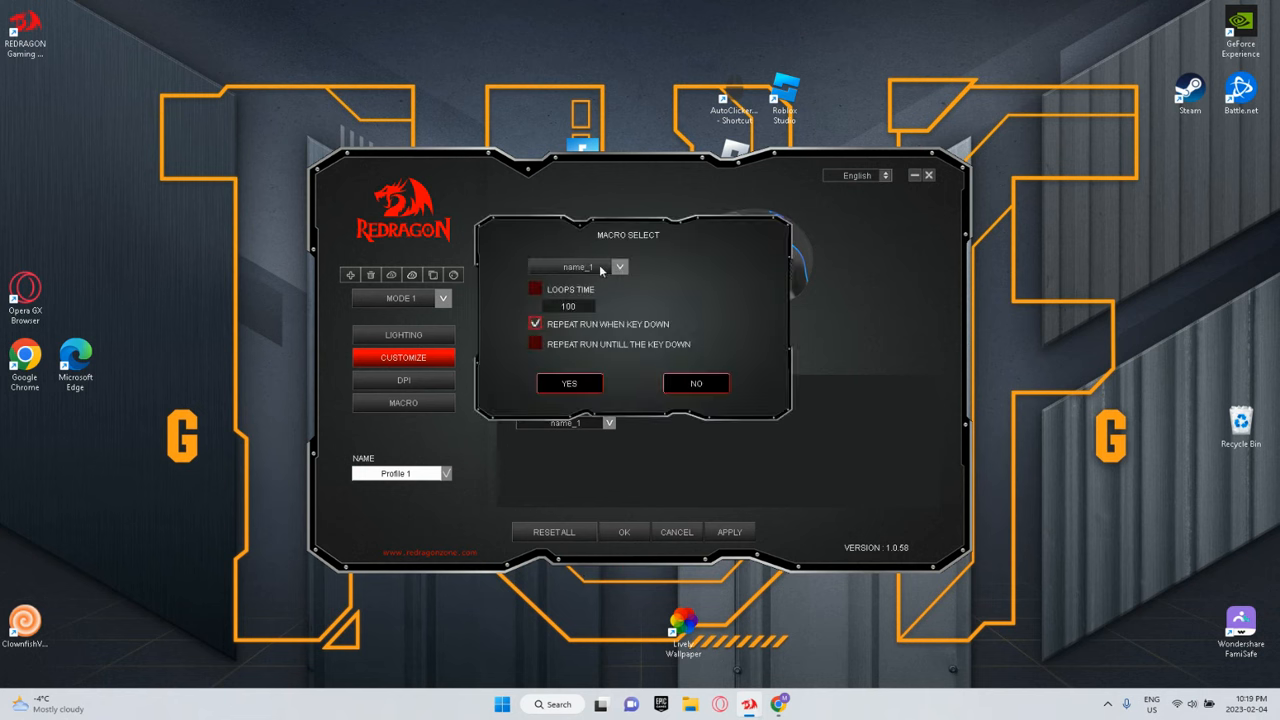
Choose macro name_4 for button 4 with Repeat Run When Key Down enabled
click(619, 266)
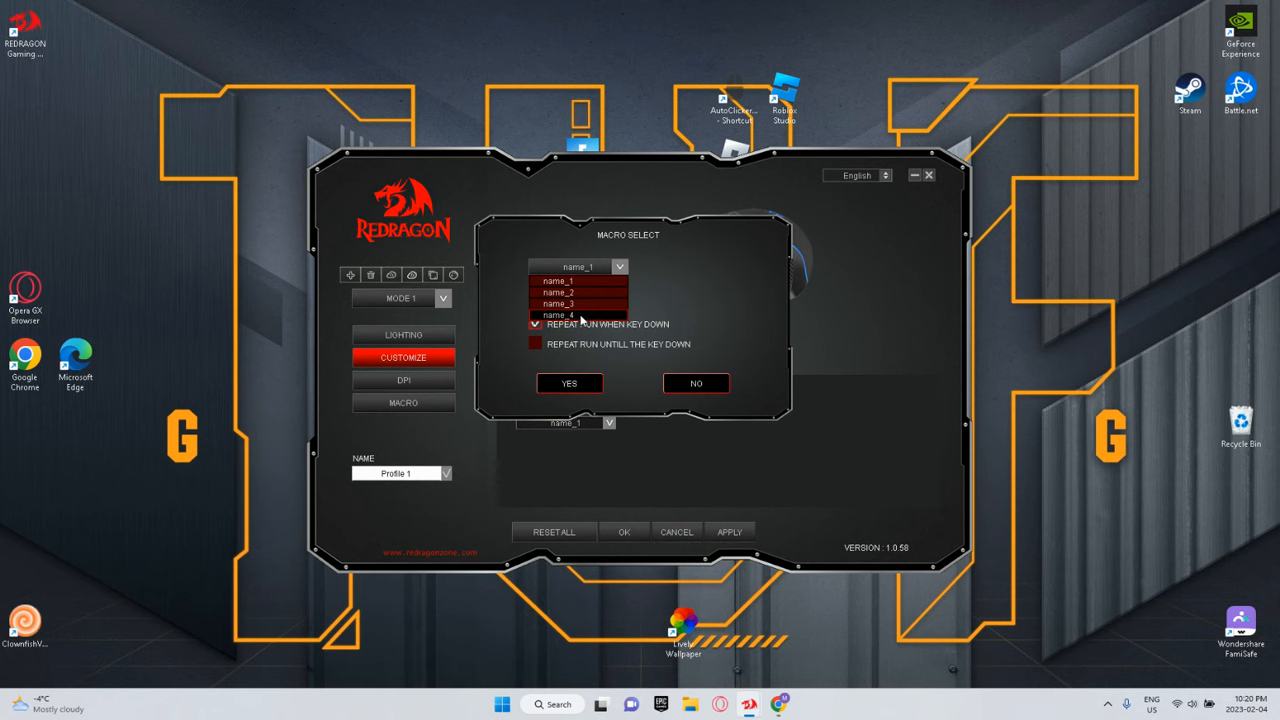
click(578, 314)
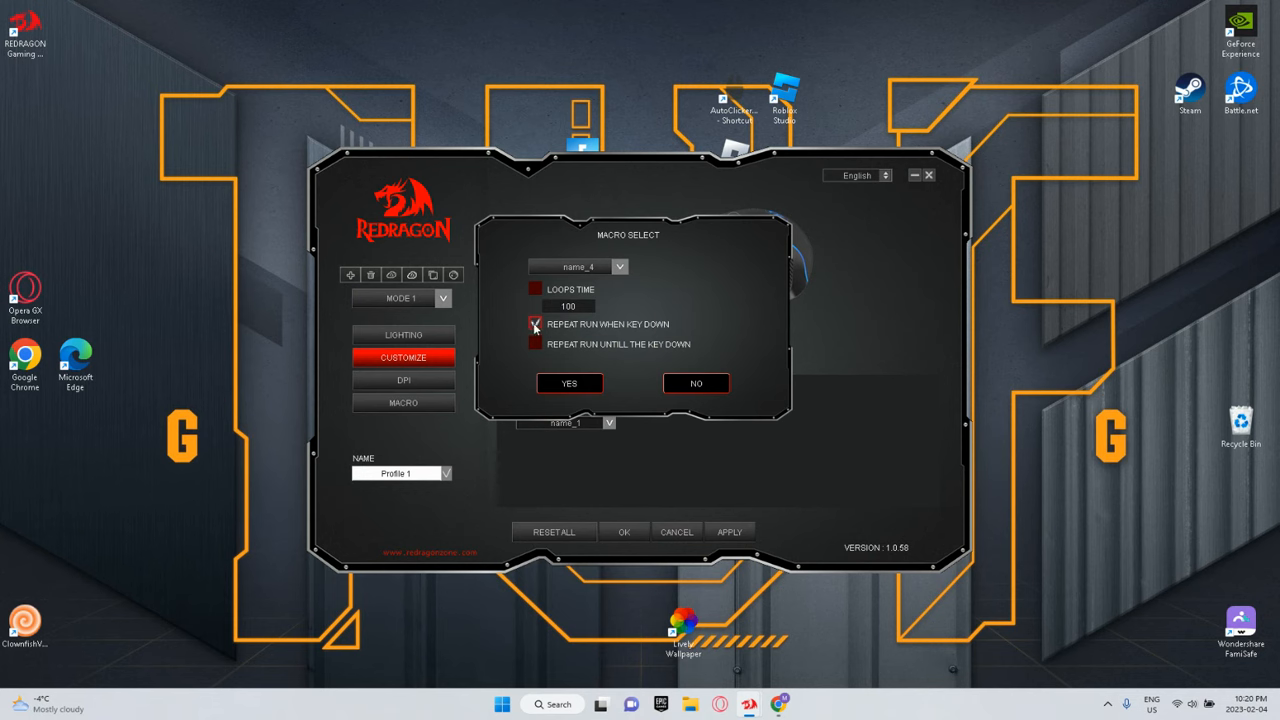
click(535, 324)
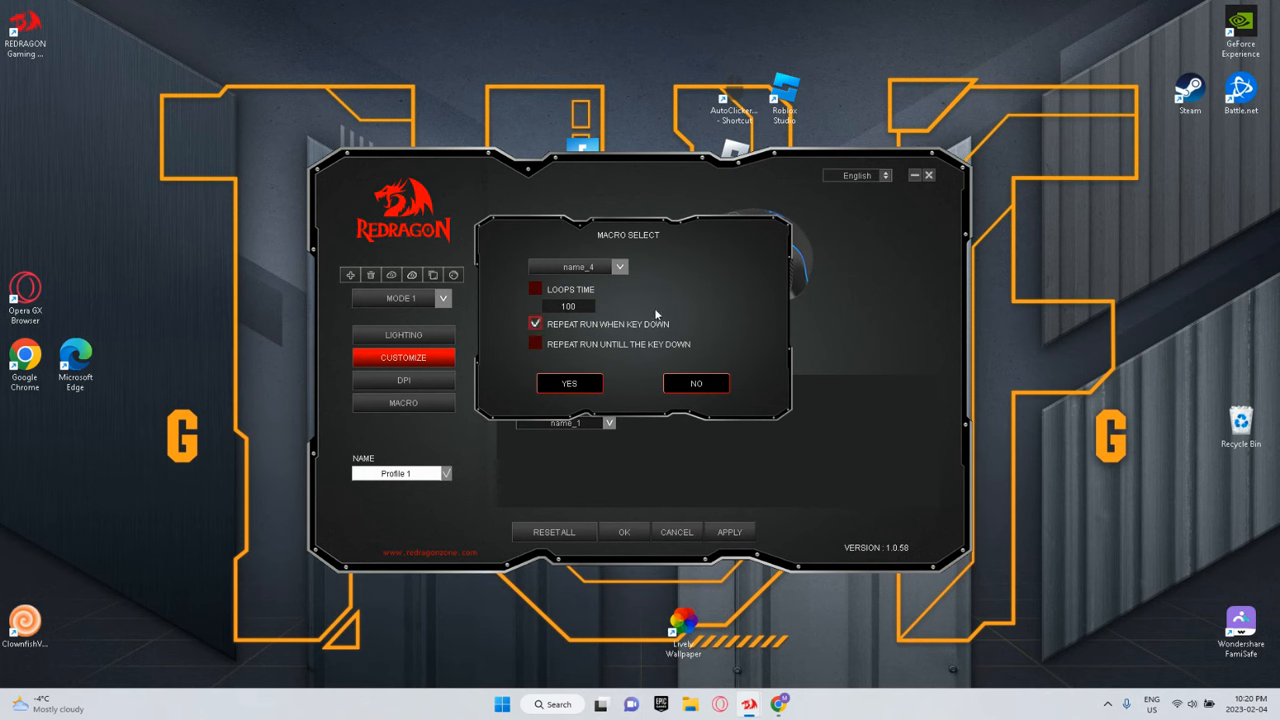
mouse_move(676, 325)
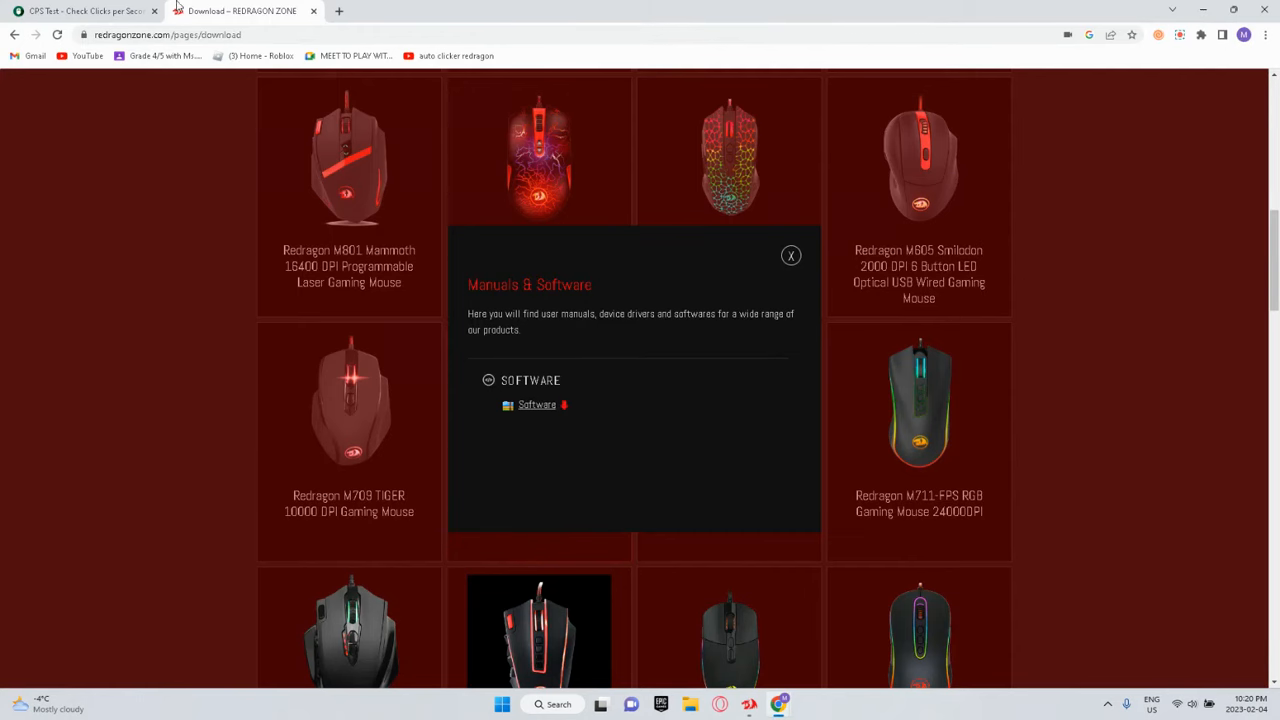
Switch to the CPS Test browser tab
click(80, 11)
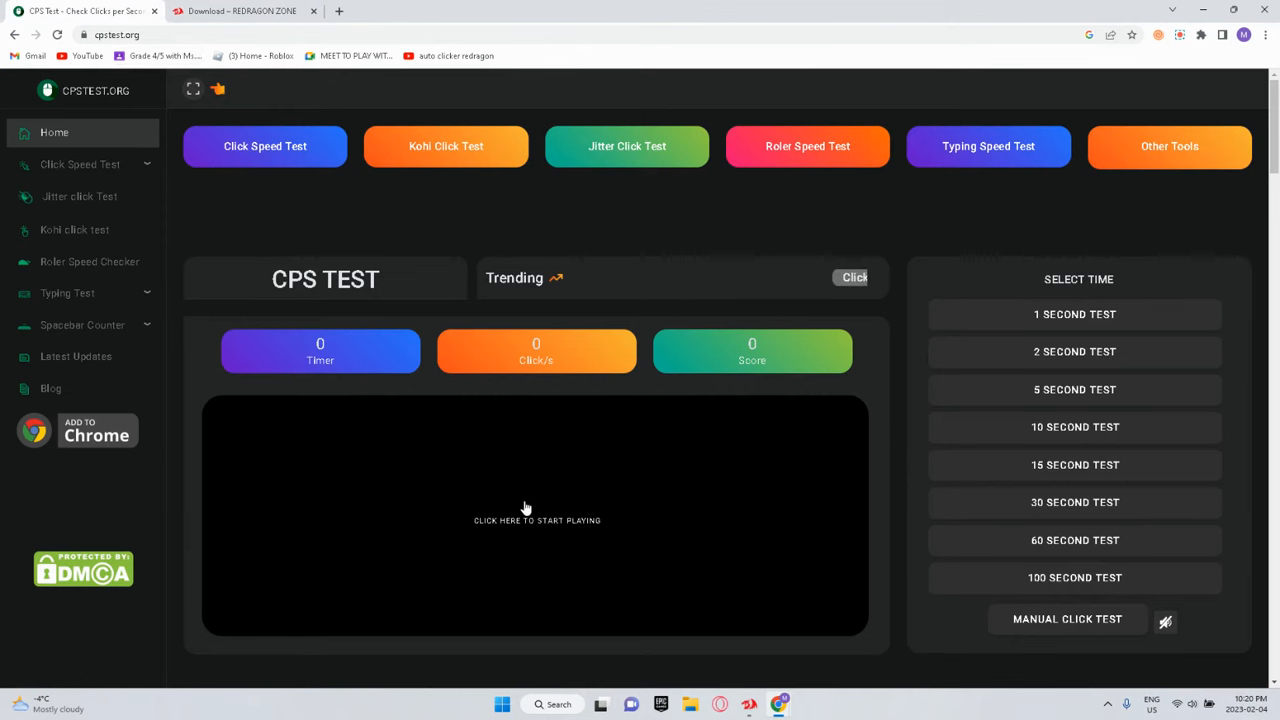
Run the cpstest.org click test using the button 4 macro, scoring 116.2 CPS
click(527, 507)
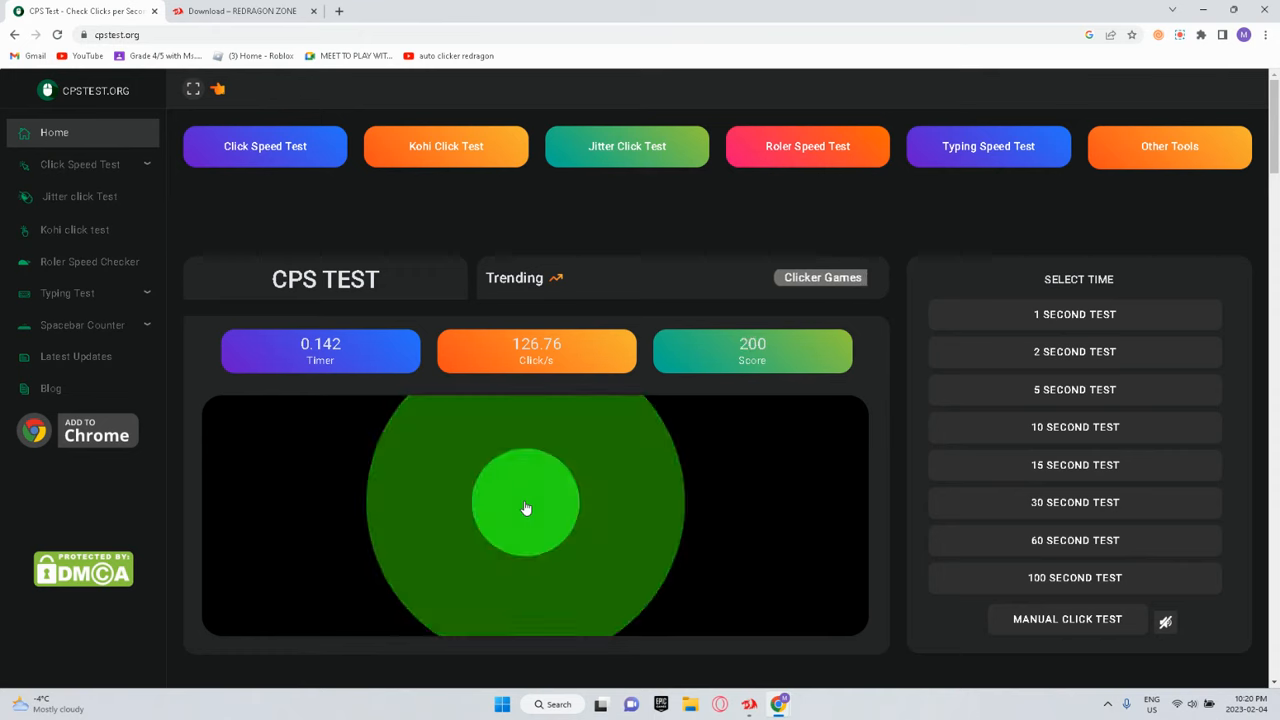
click(527, 507)
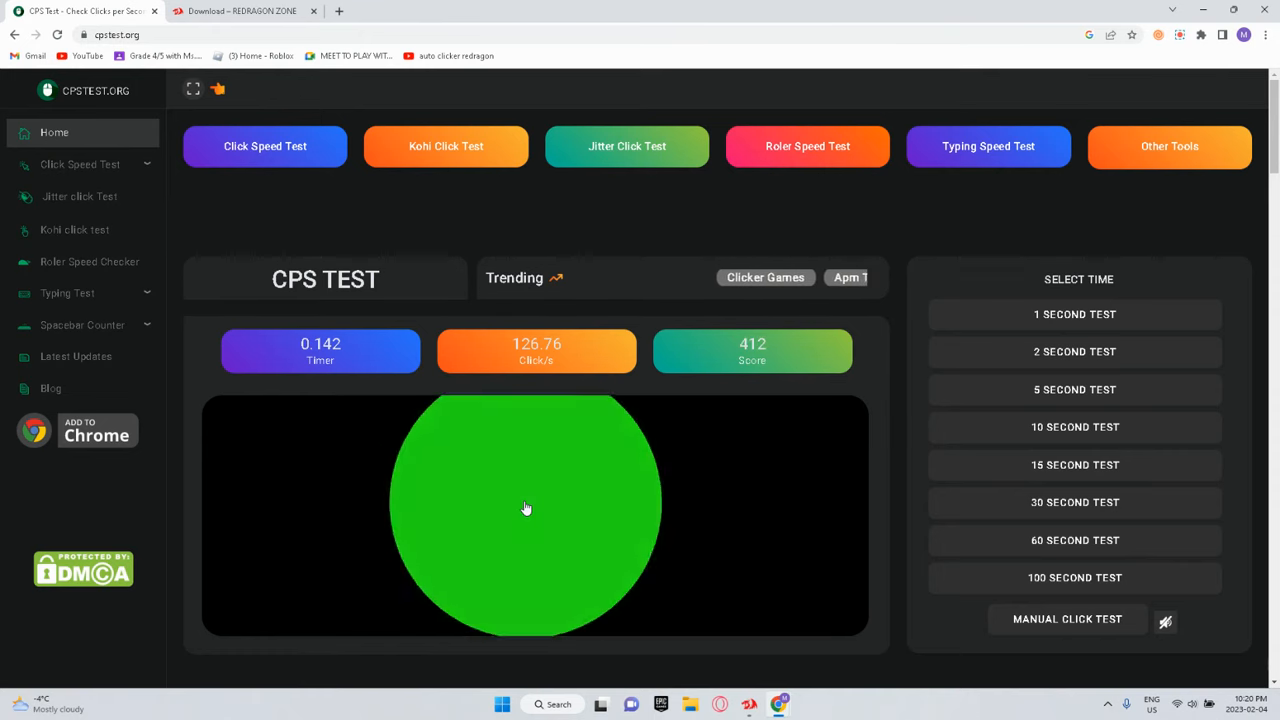
click(527, 508)
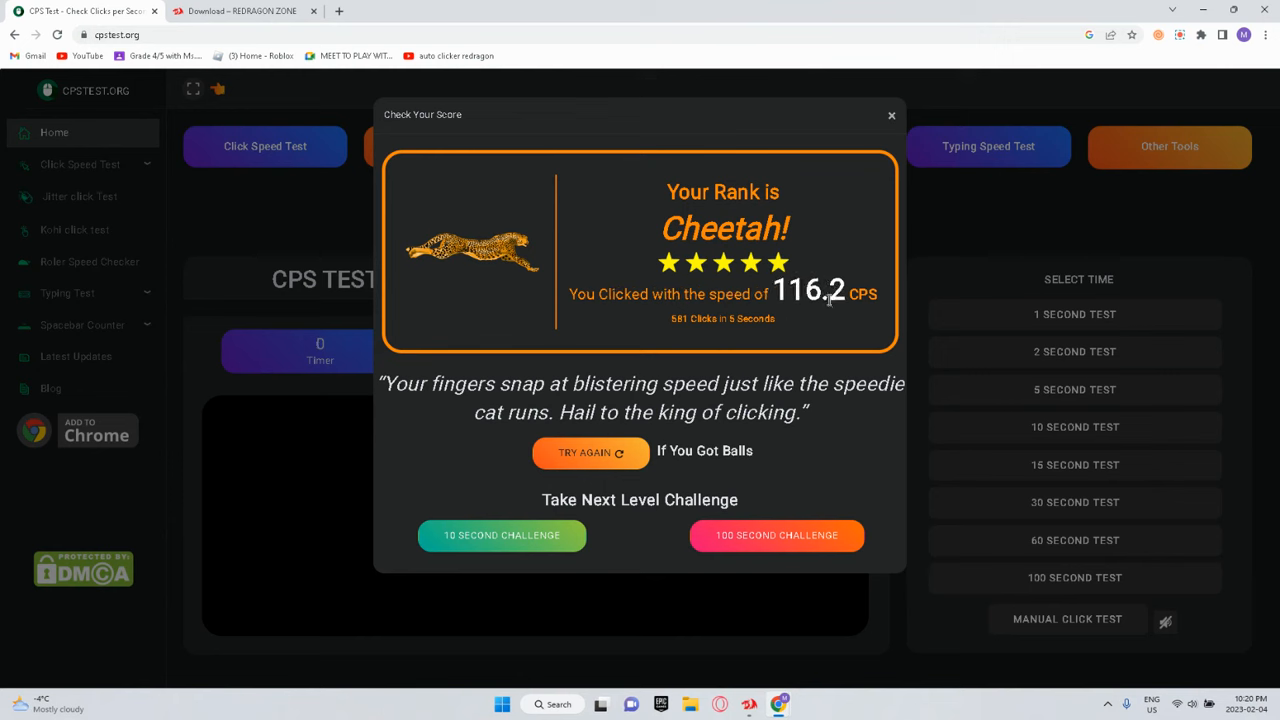
mouse_move(692, 324)
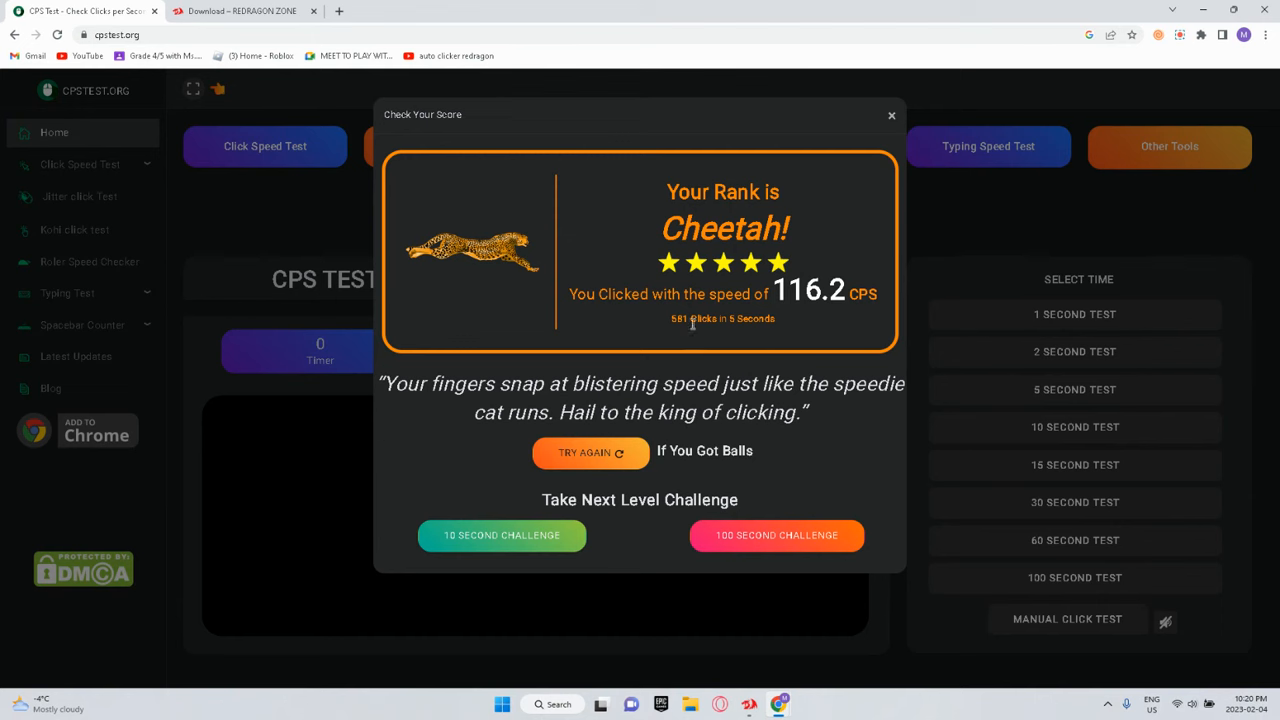
mouse_move(730, 338)
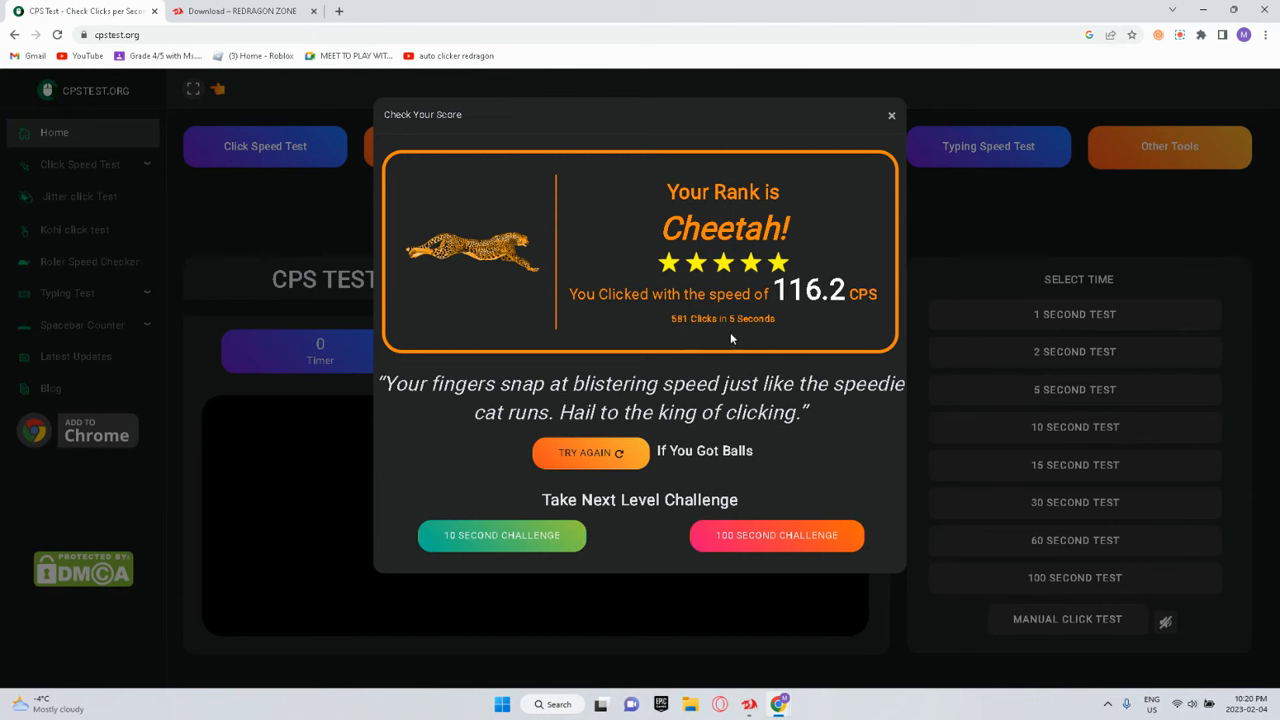
mouse_move(583, 471)
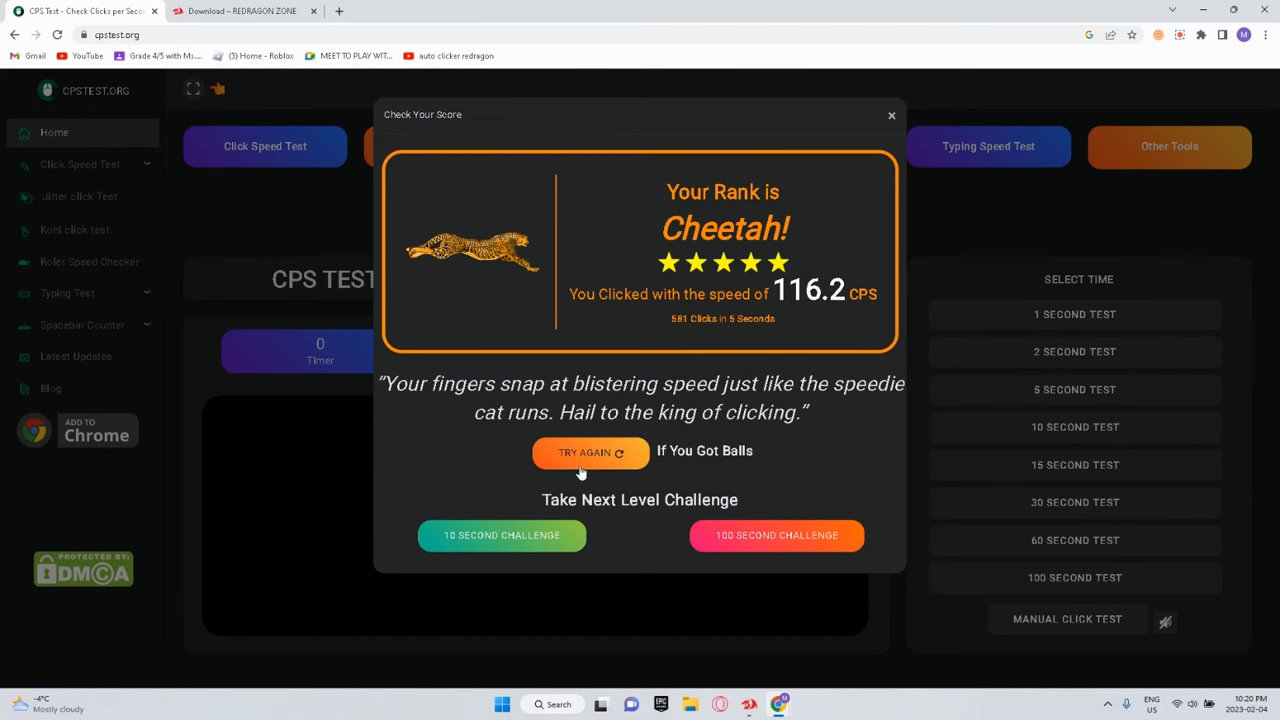
mouse_move(892, 118)
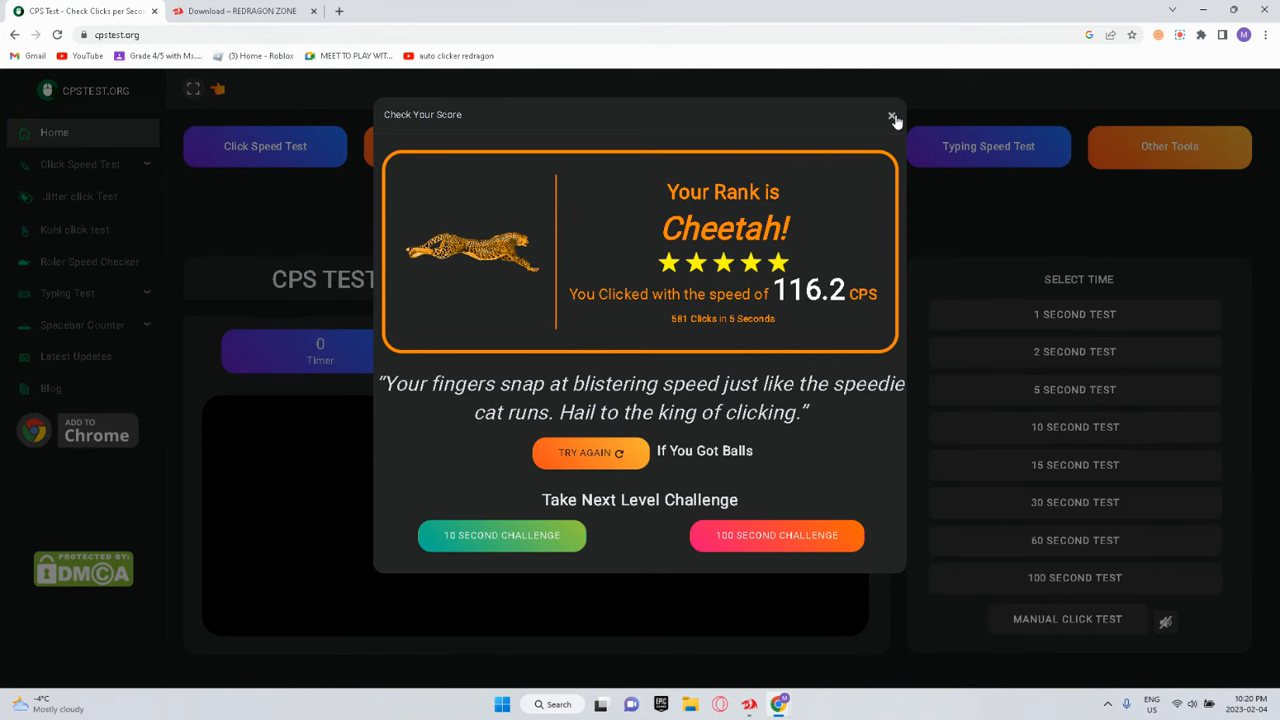